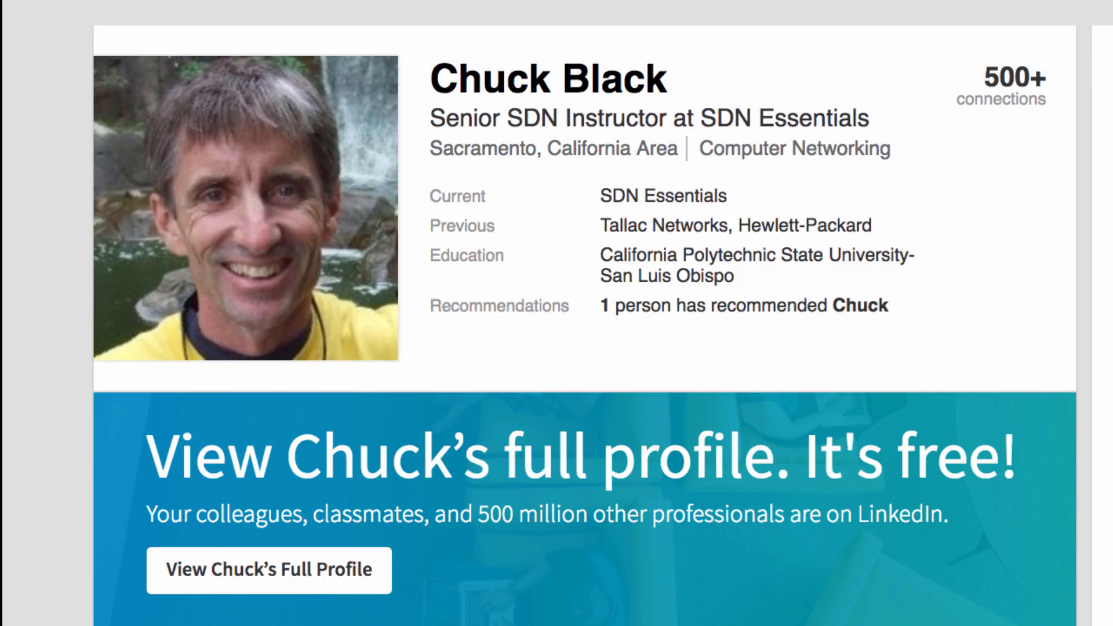
Review the script listing in the NetworkAutomation-1 console and begin typing 'python'.
scroll("down", 3)
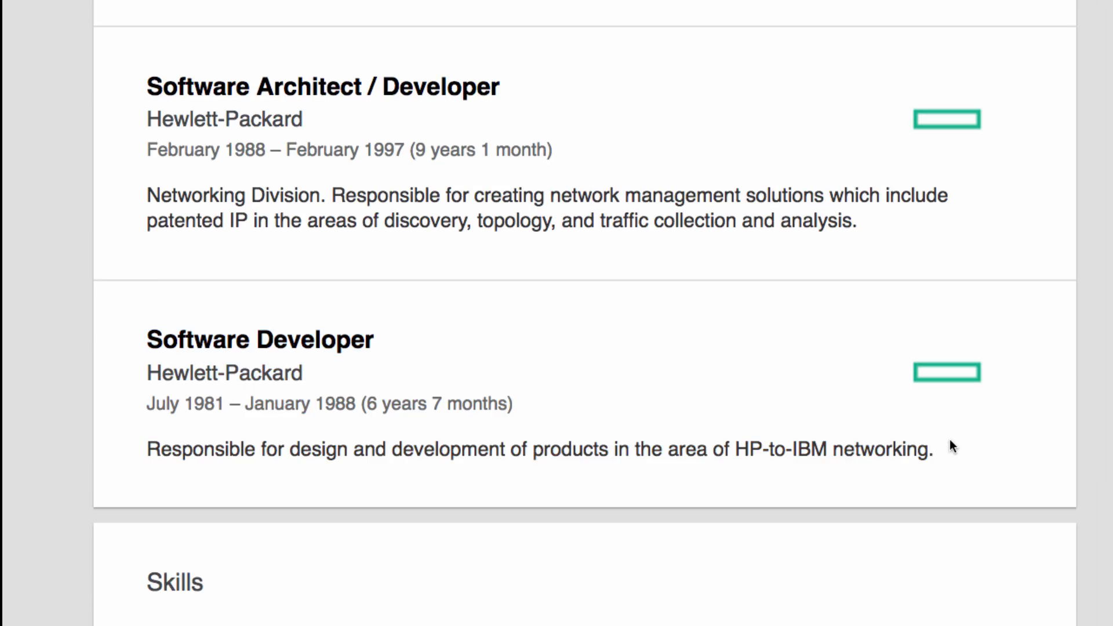
scroll("up", 3)
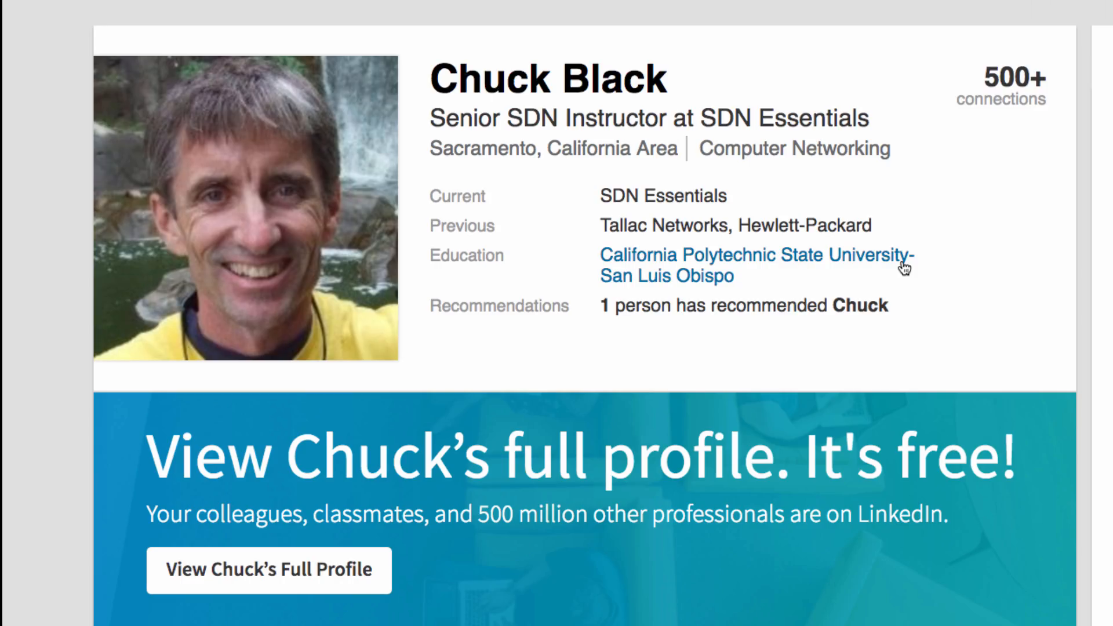
mouse_move(879, 139)
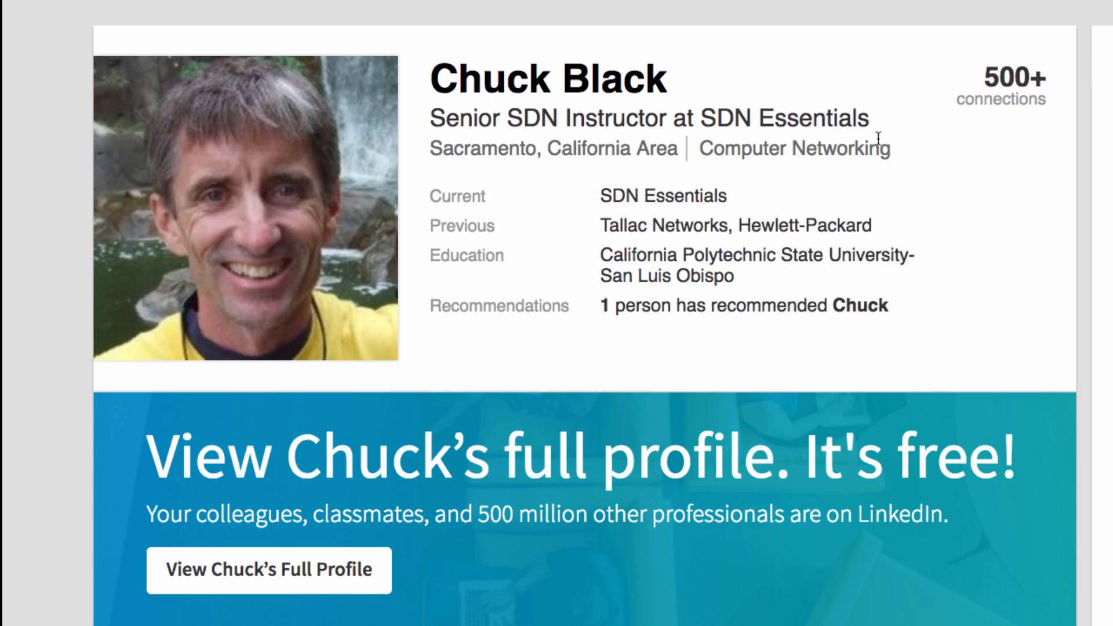
left_click(240, 26)
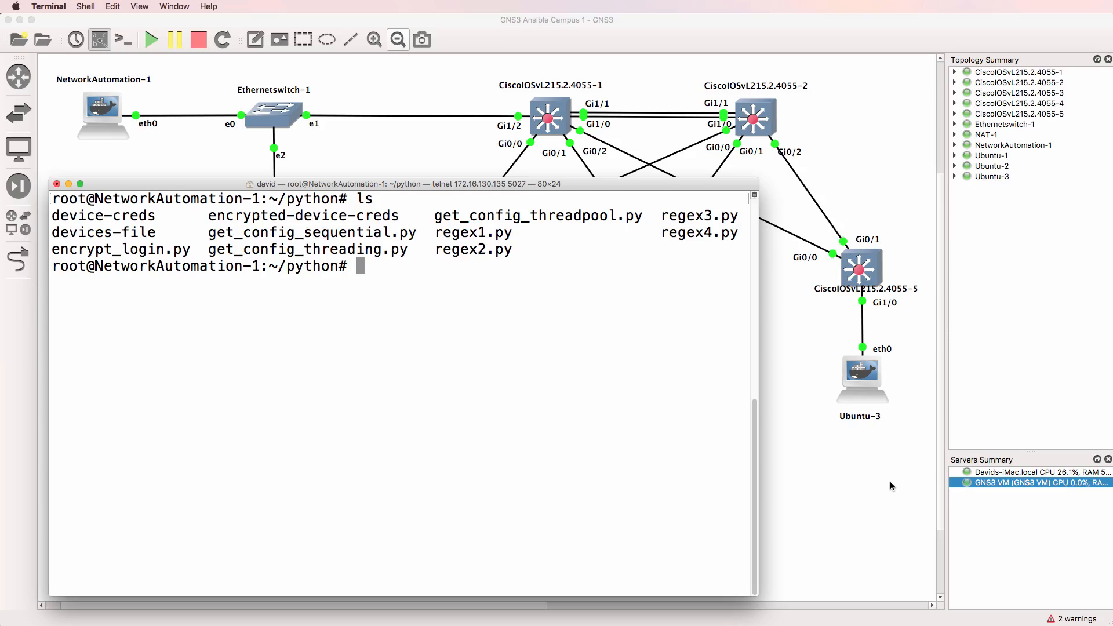
mouse_move(617, 32)
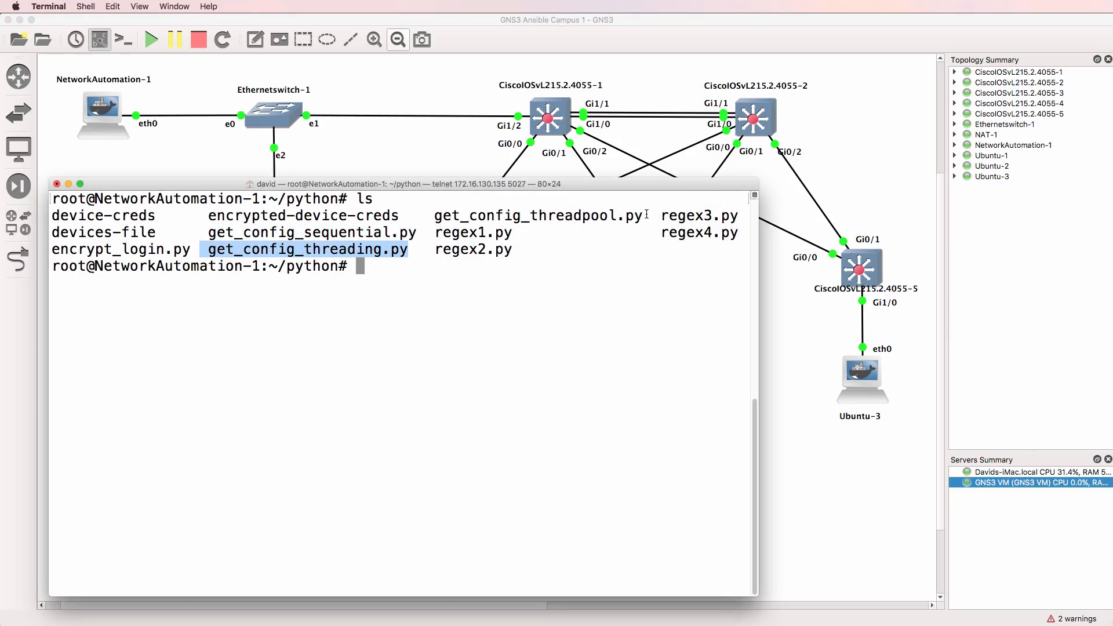
left_click(421, 342)
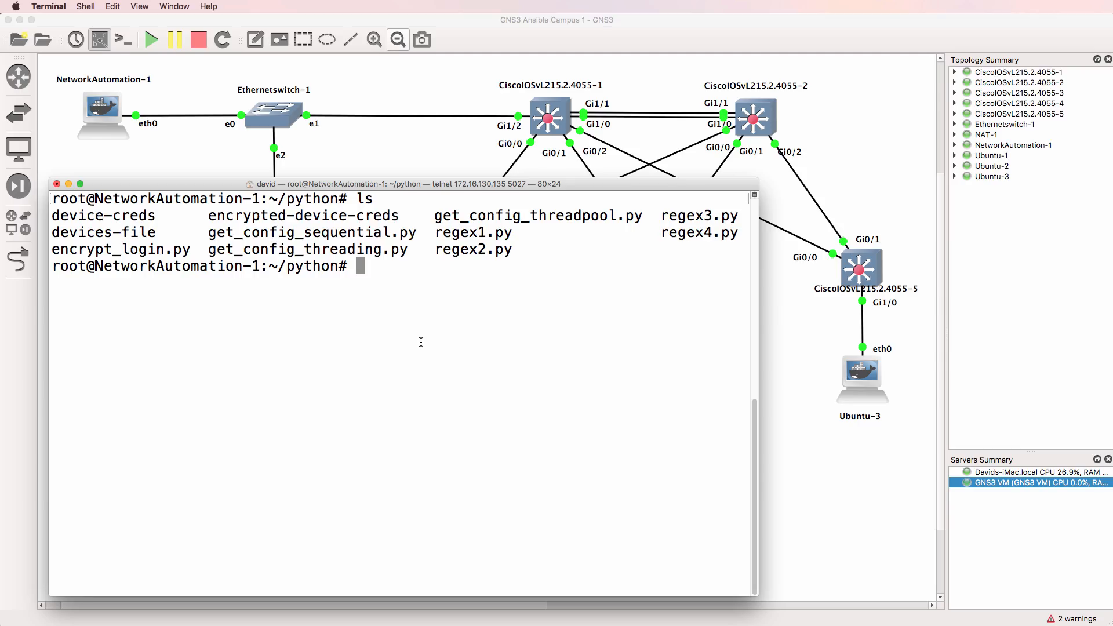
type("python")
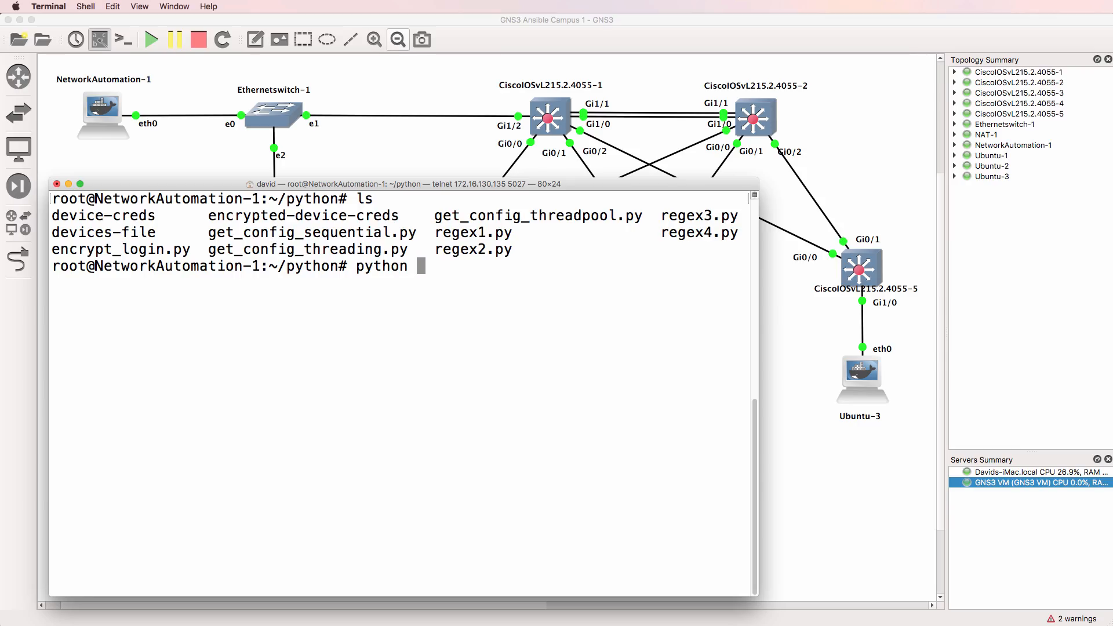
Run get_config_sequential.py and scroll to its elapsed time of about 37.8 seconds.
type("get_config_sequential.py")
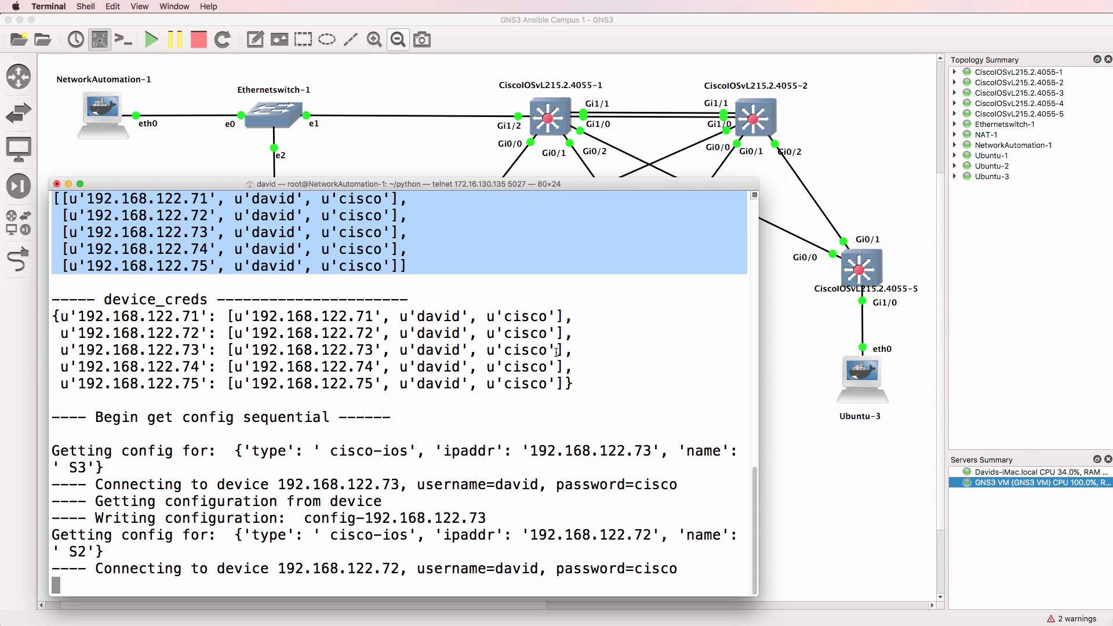
scroll("down", 3)
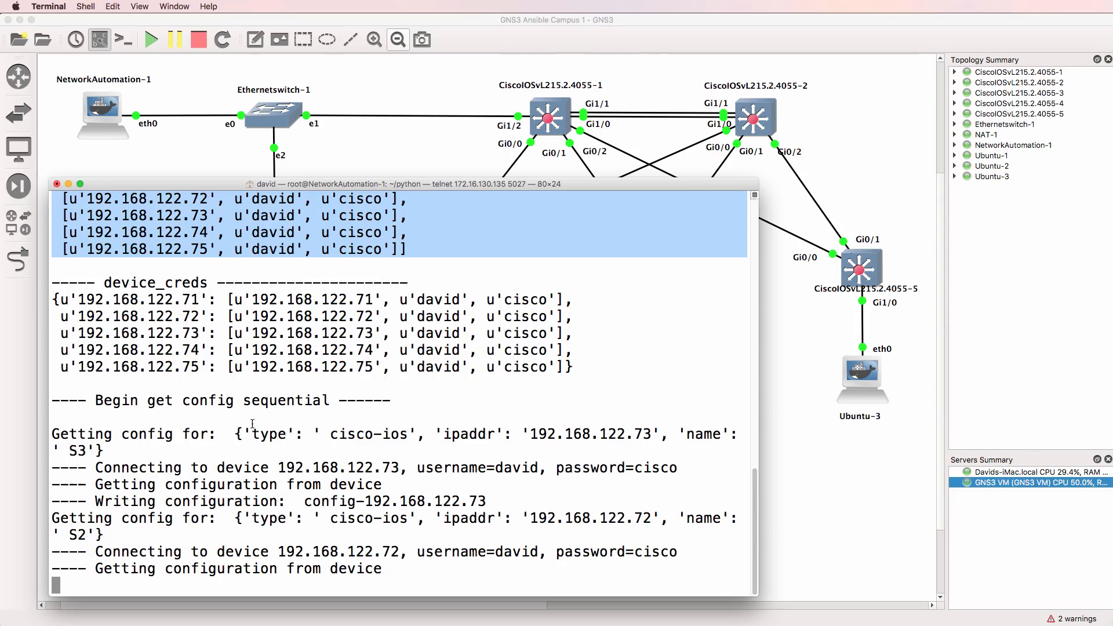
scroll("down", 3)
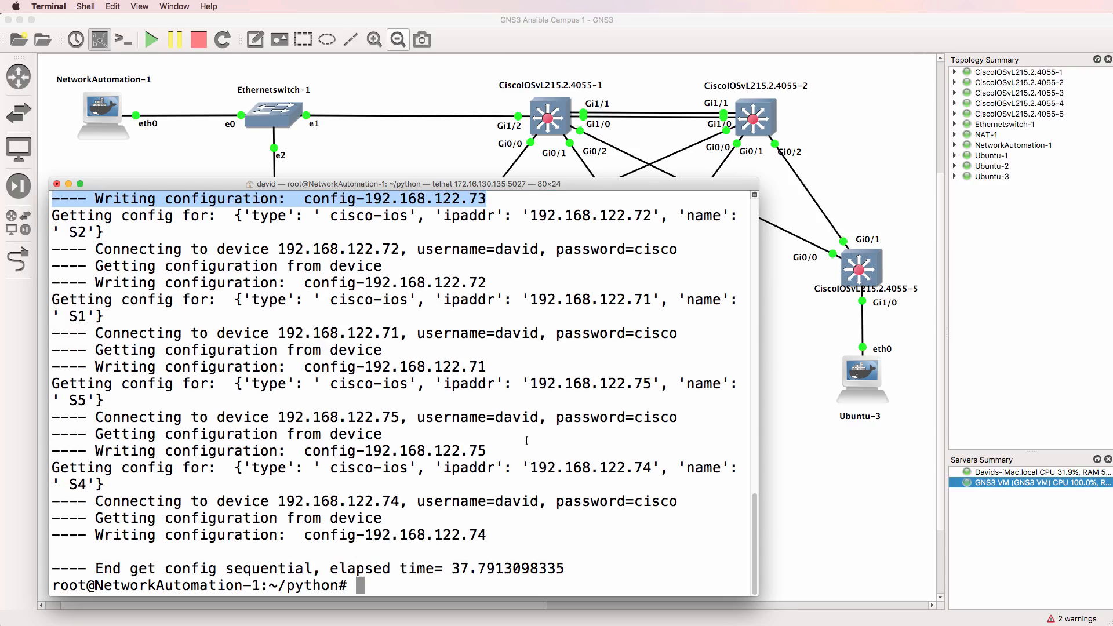
mouse_move(589, 565)
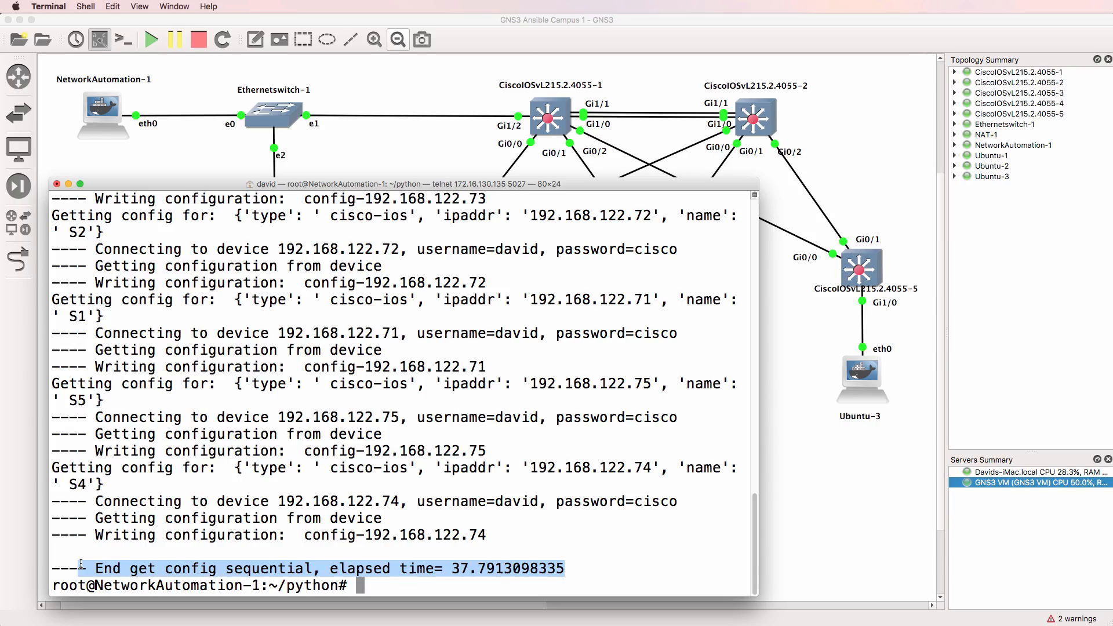
List the folder and display the saved config of switch 192.168.122.71.
type("ls")
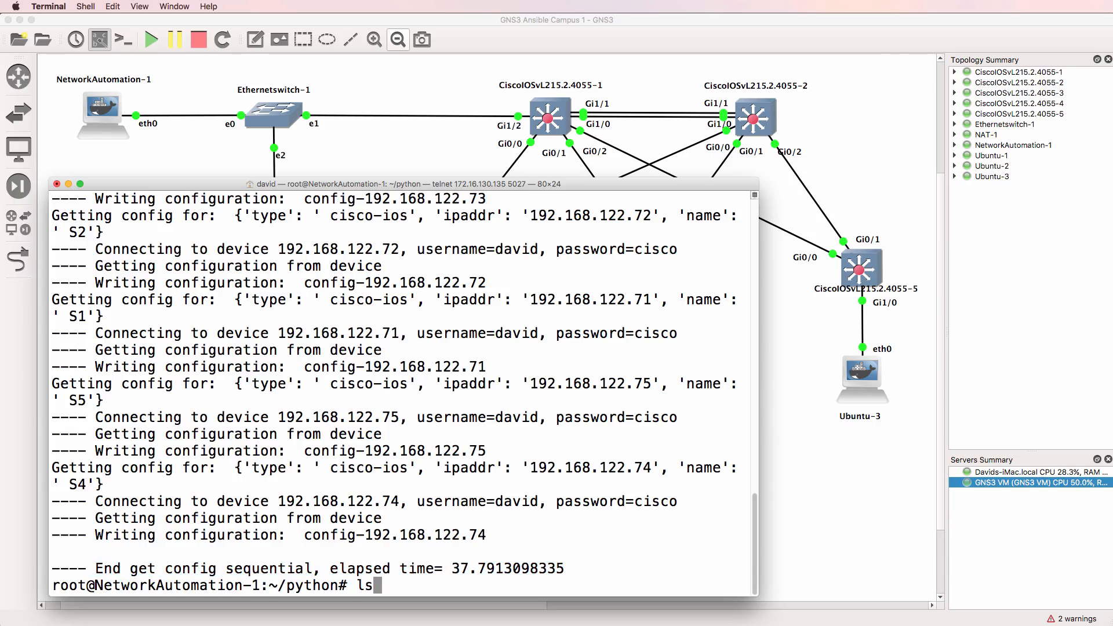
key("Return")
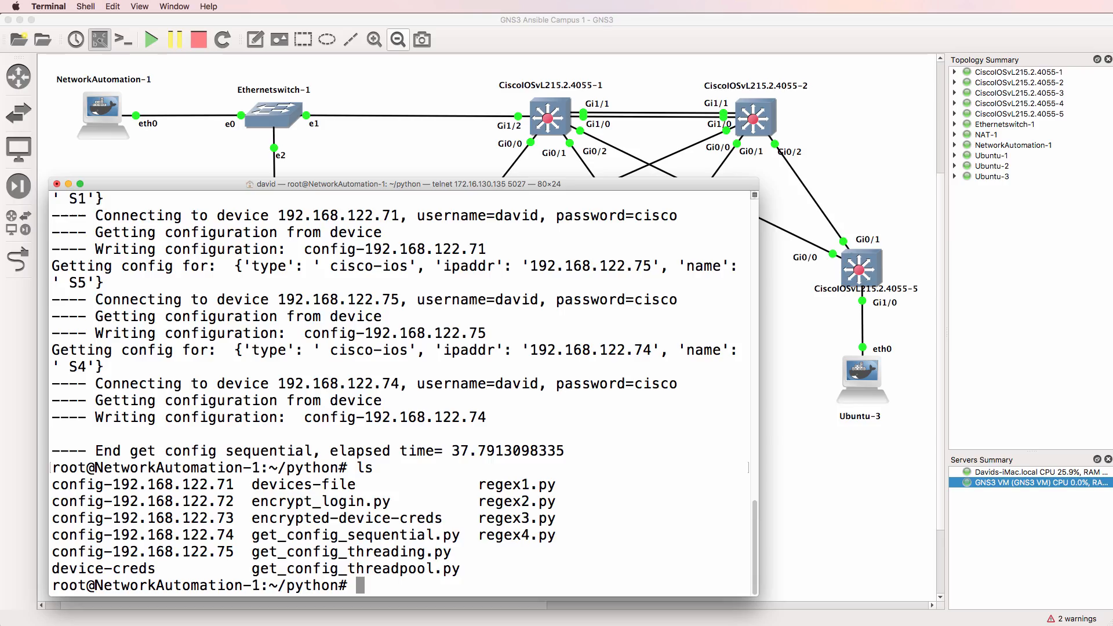
type("cat")
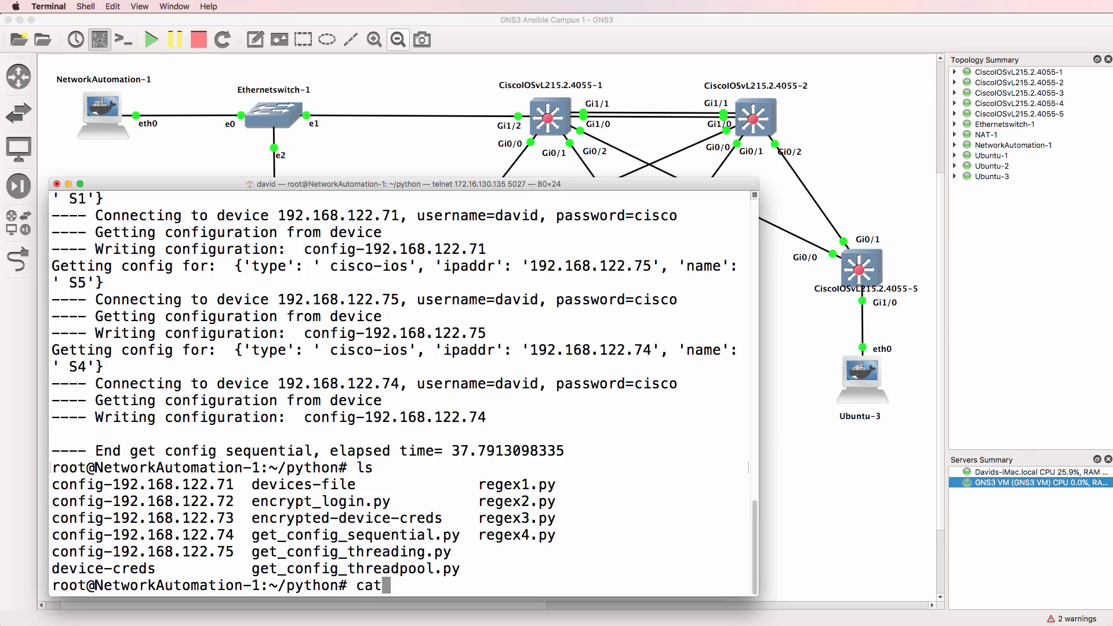
type("config-192.168.122.71")
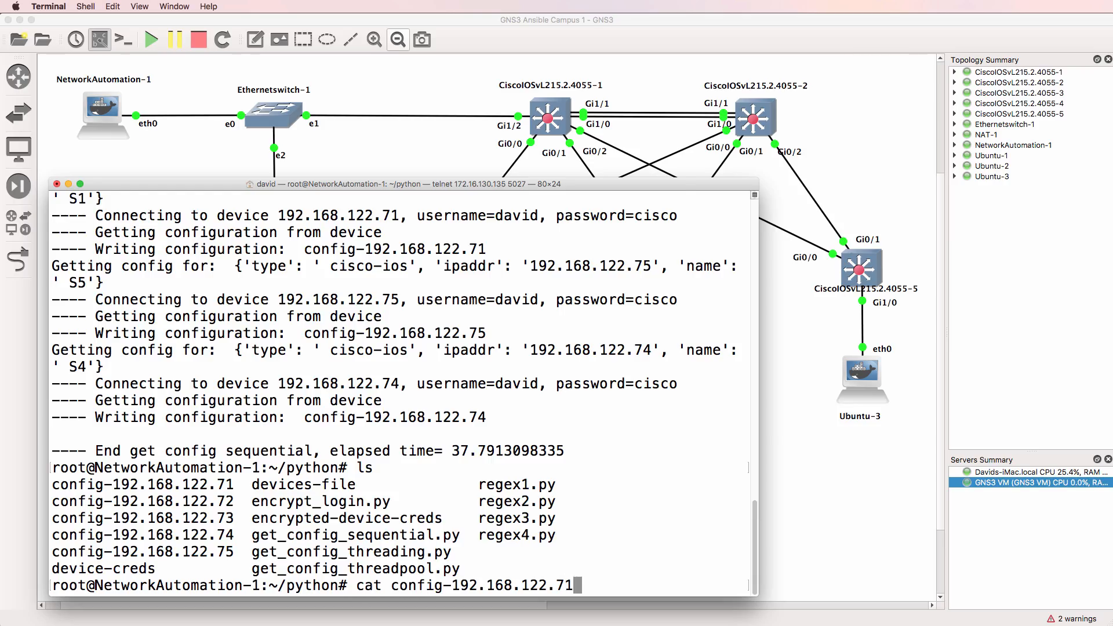
key("Return")
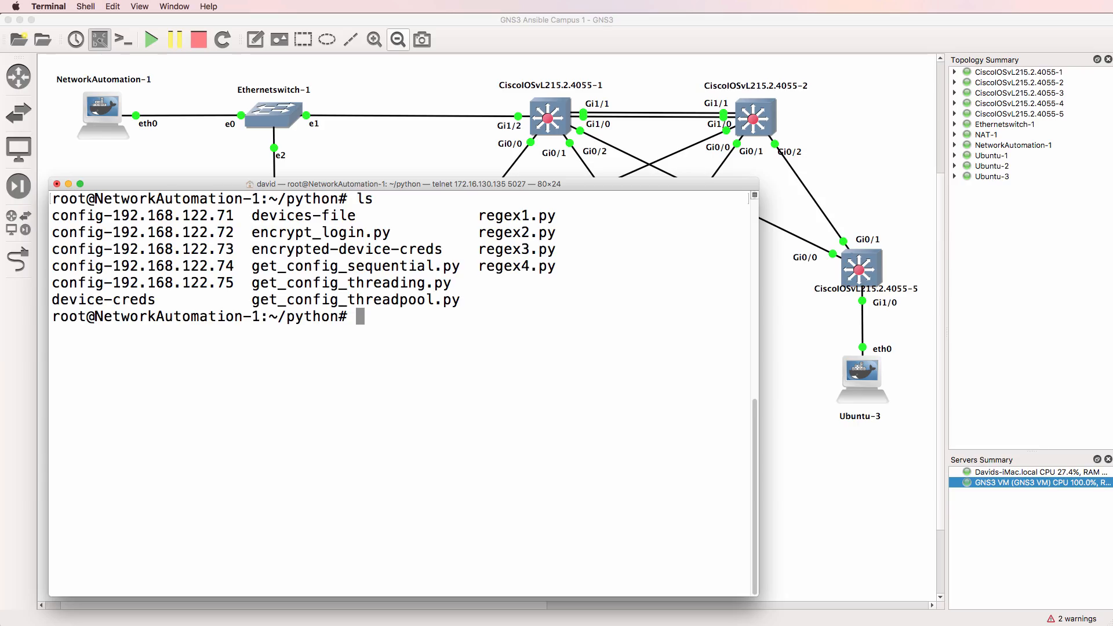
Delete the saved config-192.168.122.7* files with rm.
type("rm c")
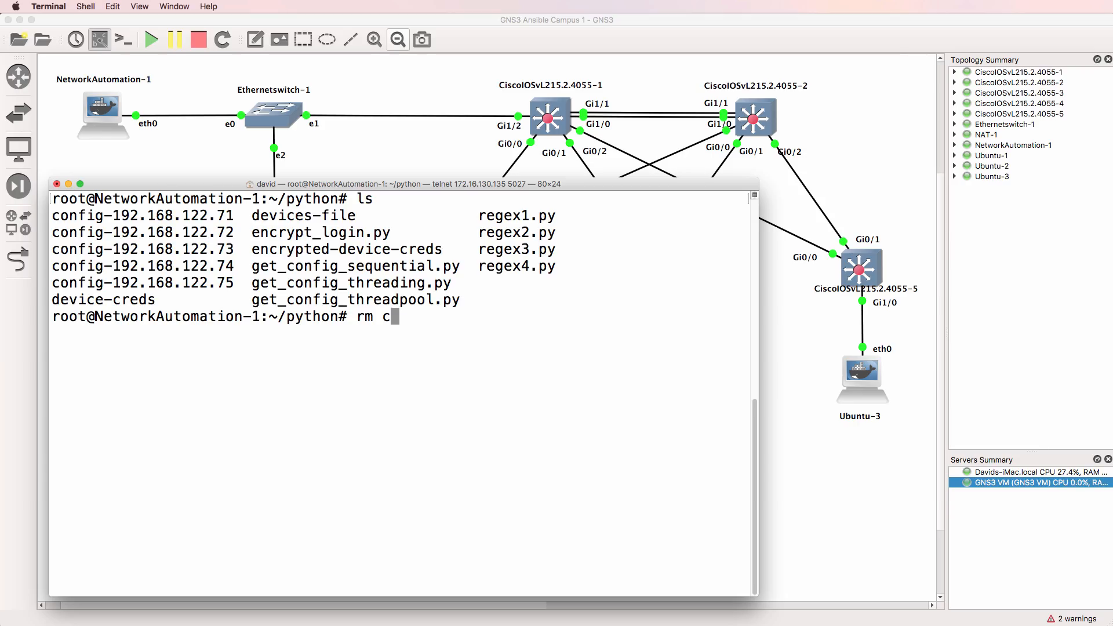
key("Return")
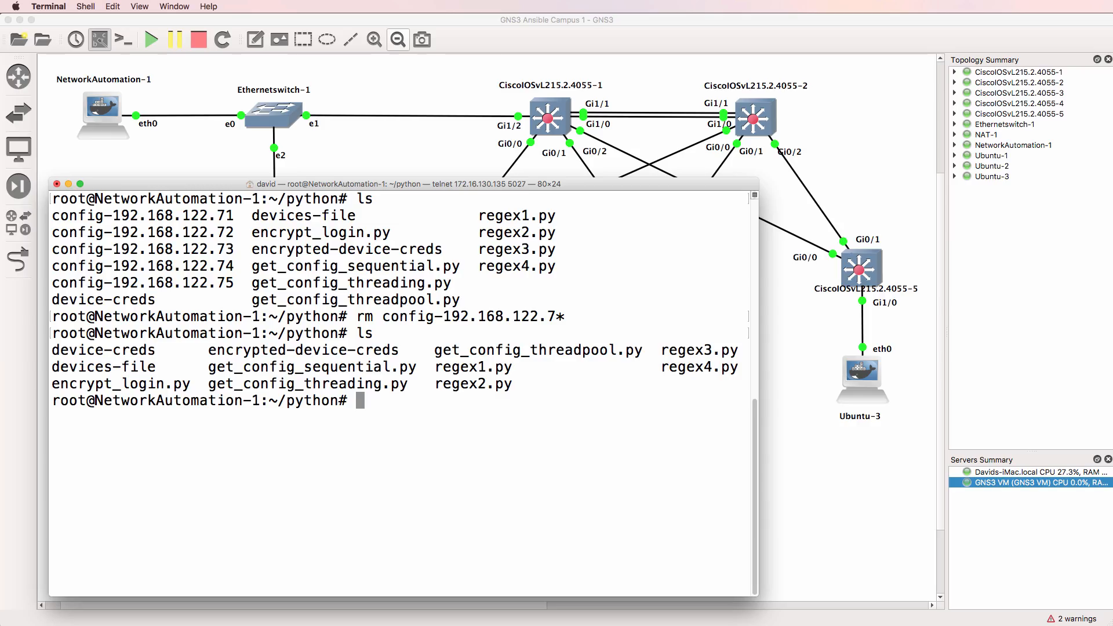
type("python g")
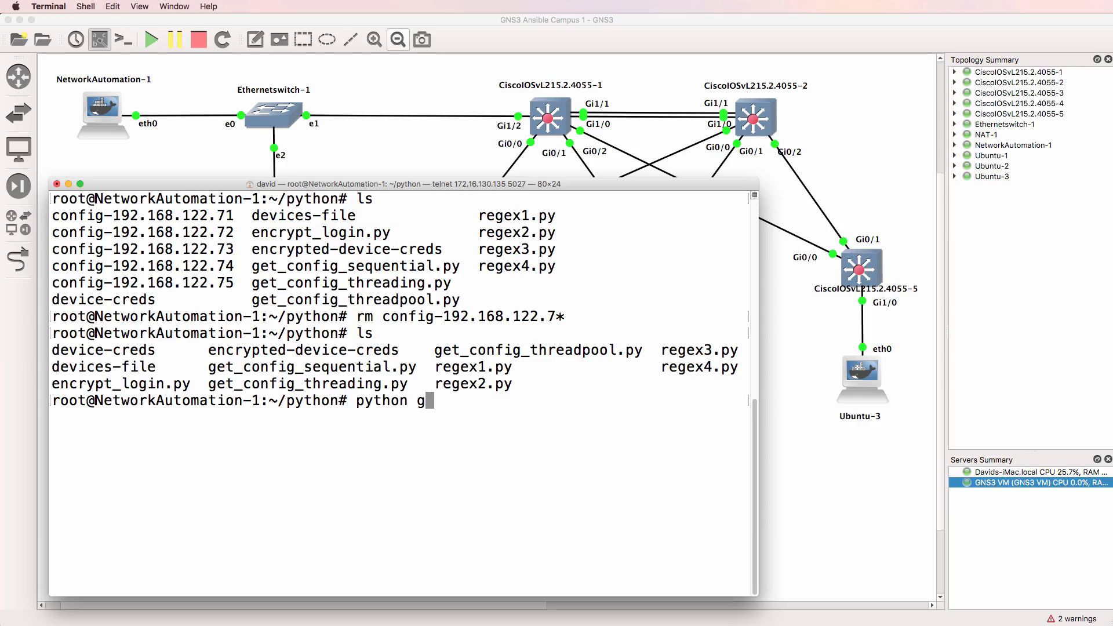
Run get_config_threading.py and scroll to its elapsed time of about 9.7 seconds.
type("et_config_thread")
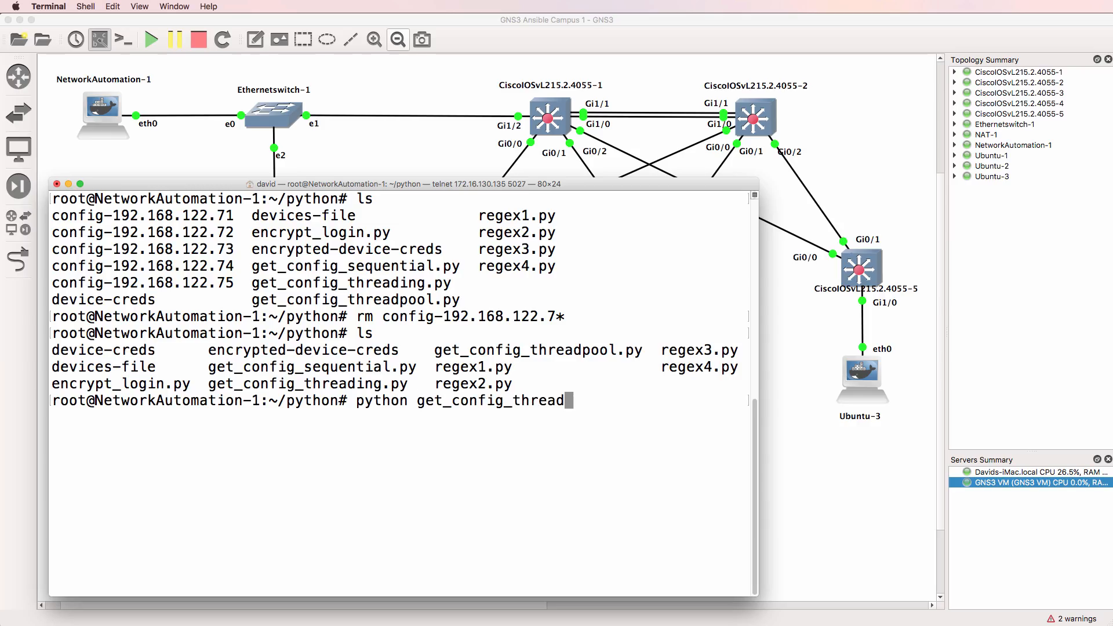
type("ing.py")
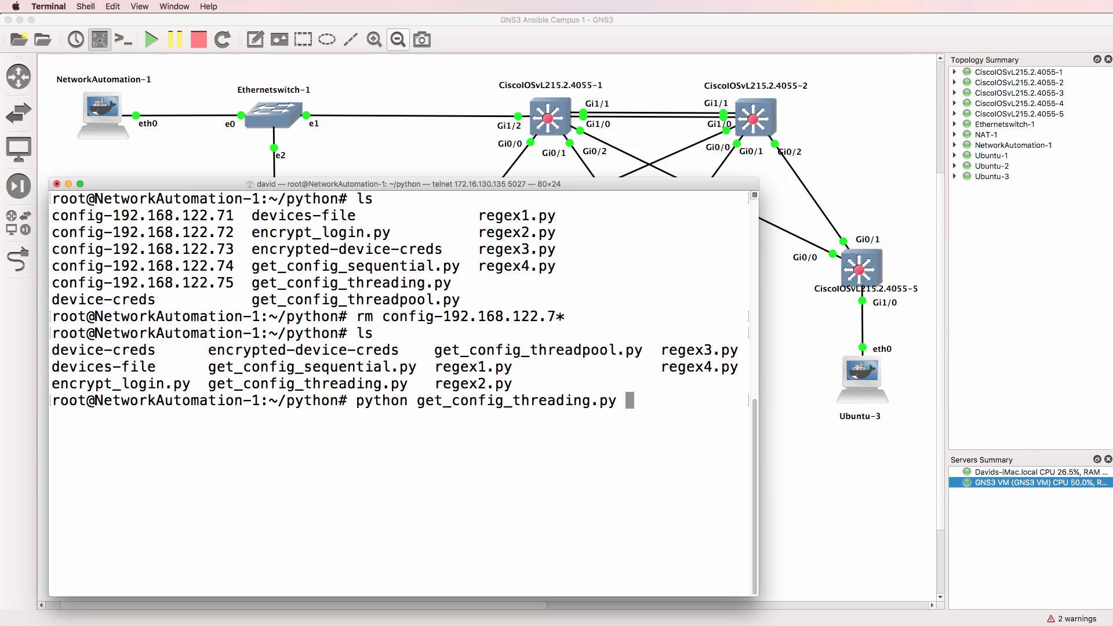
key("Return")
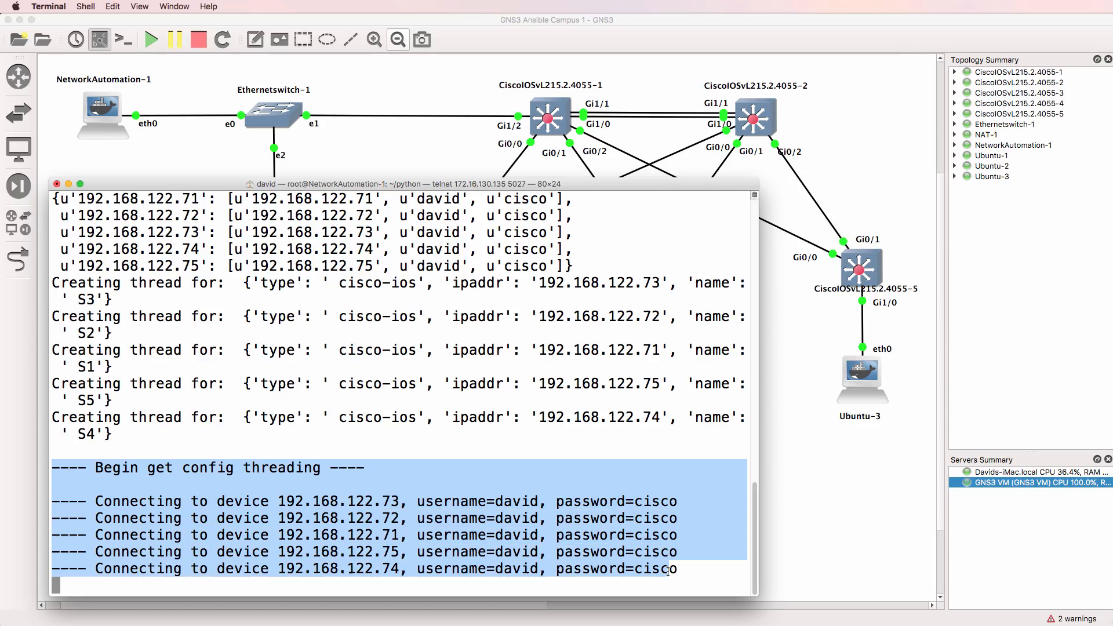
scroll("down", 3)
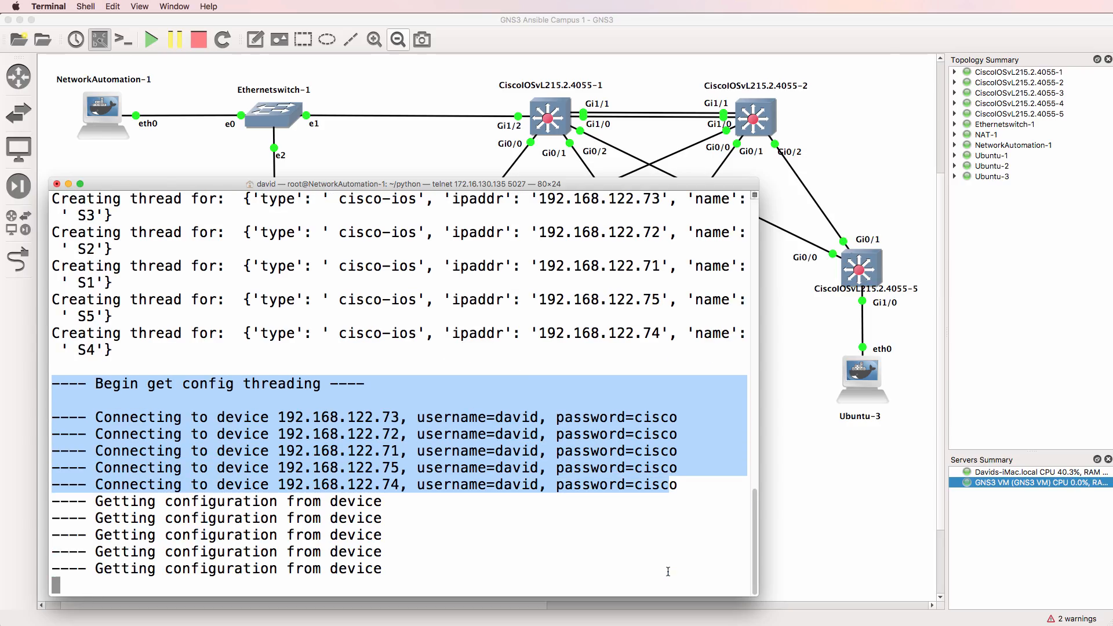
scroll("down", 3)
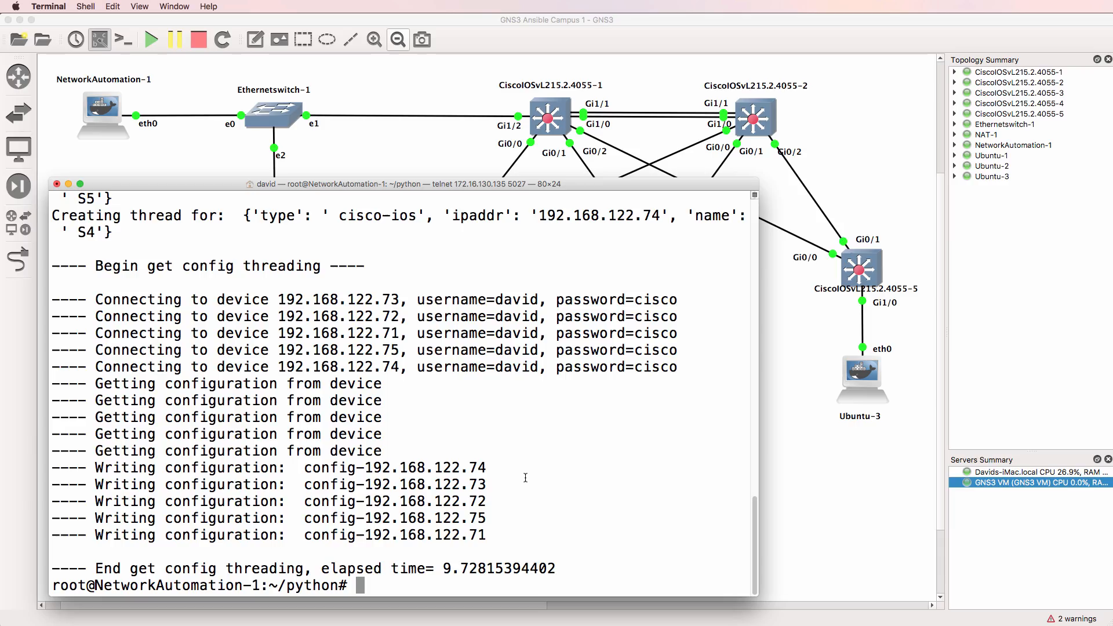
type("ls")
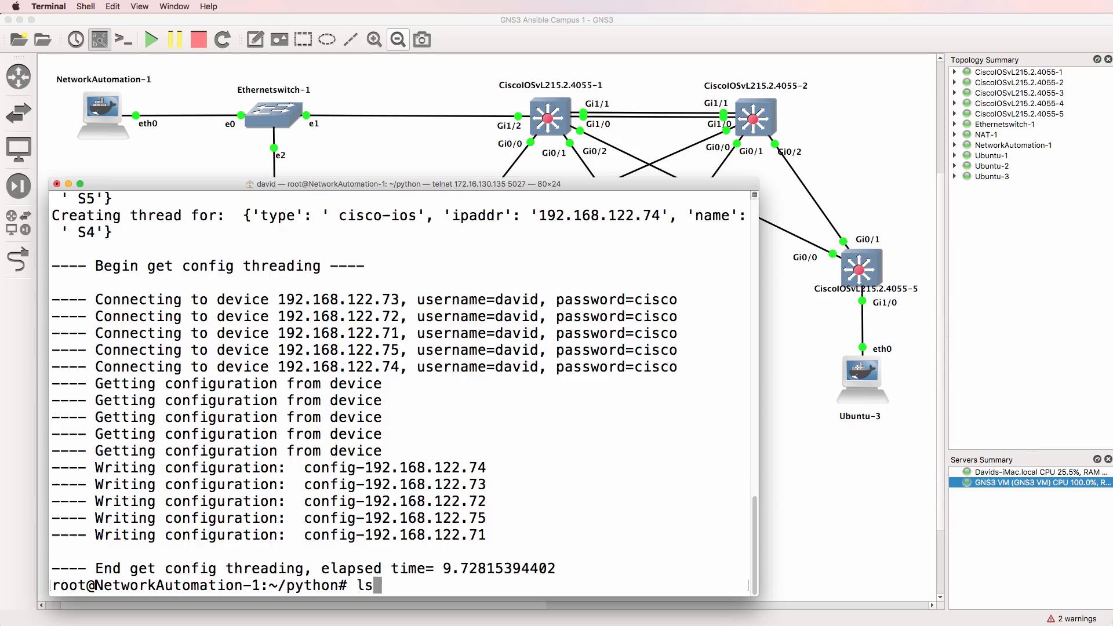
List the new config backups and page through config-192.168.122.72 with more.
key("Return")
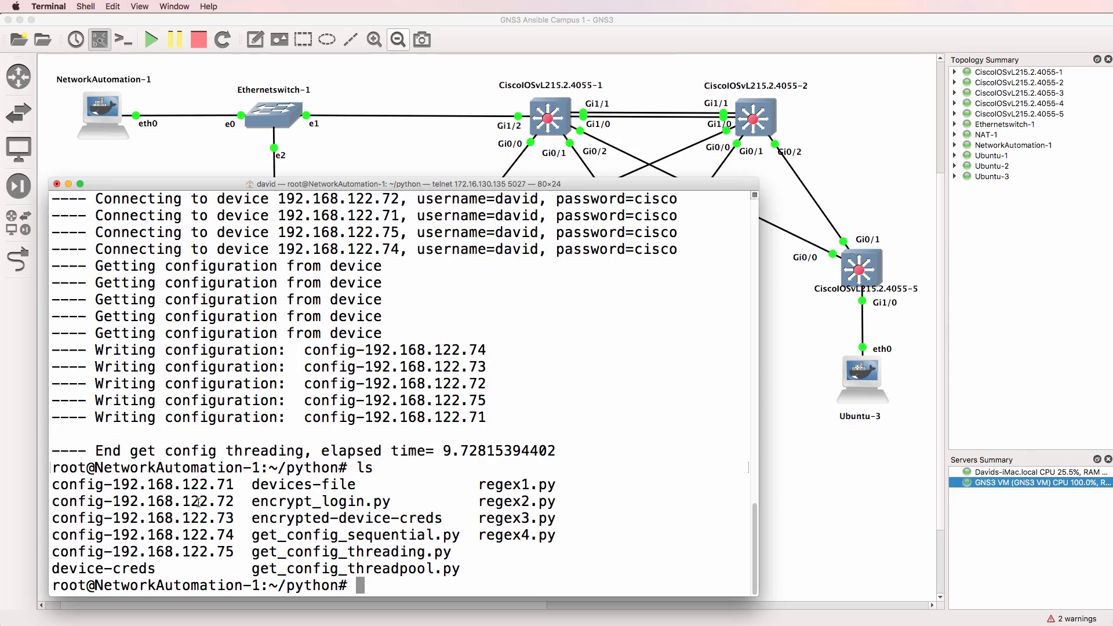
double_click(145, 518)
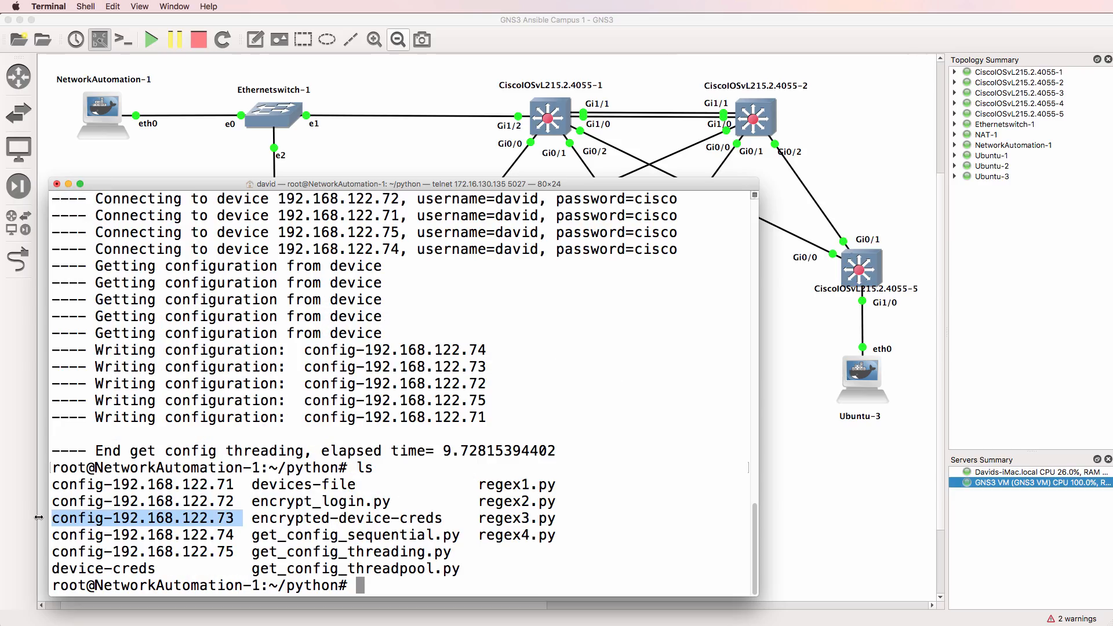
type("more c")
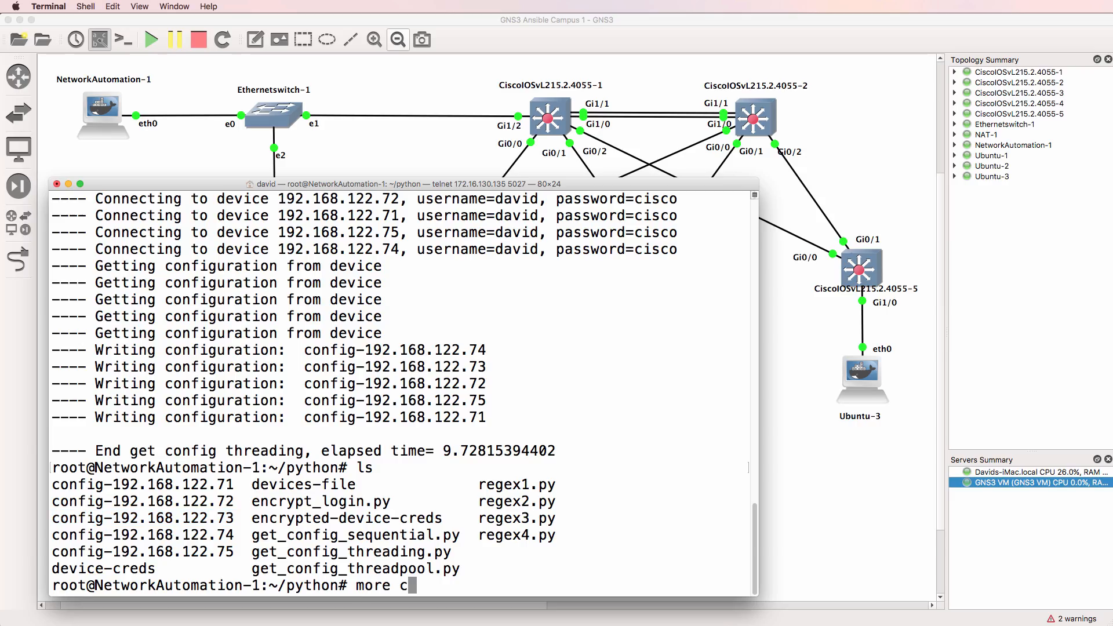
type("onfig-192.168.122.72")
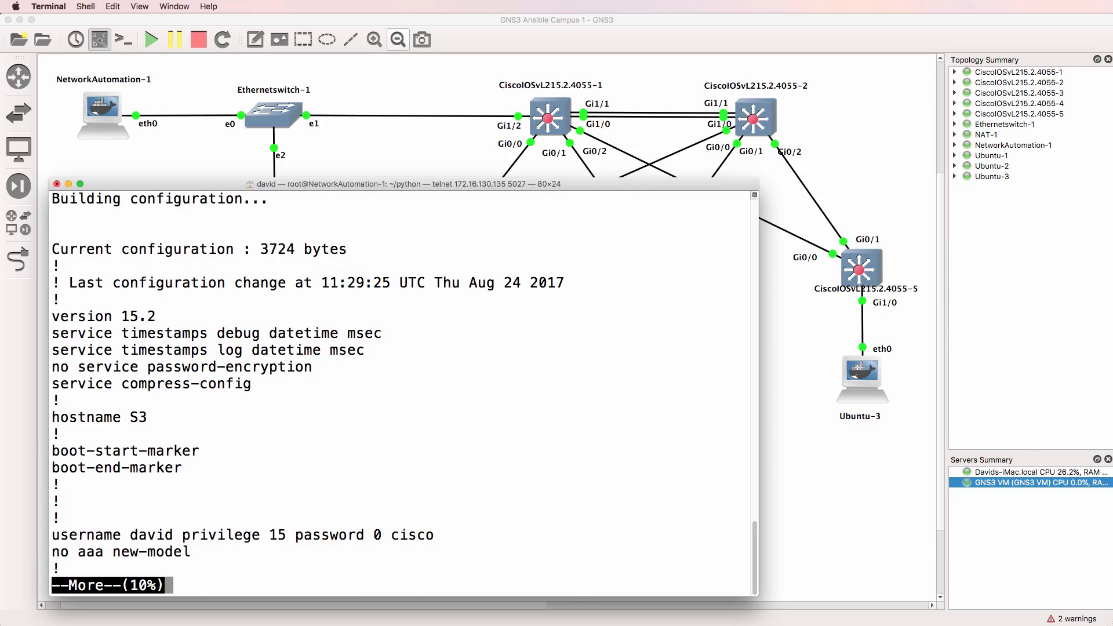
key("space")
type("ls")
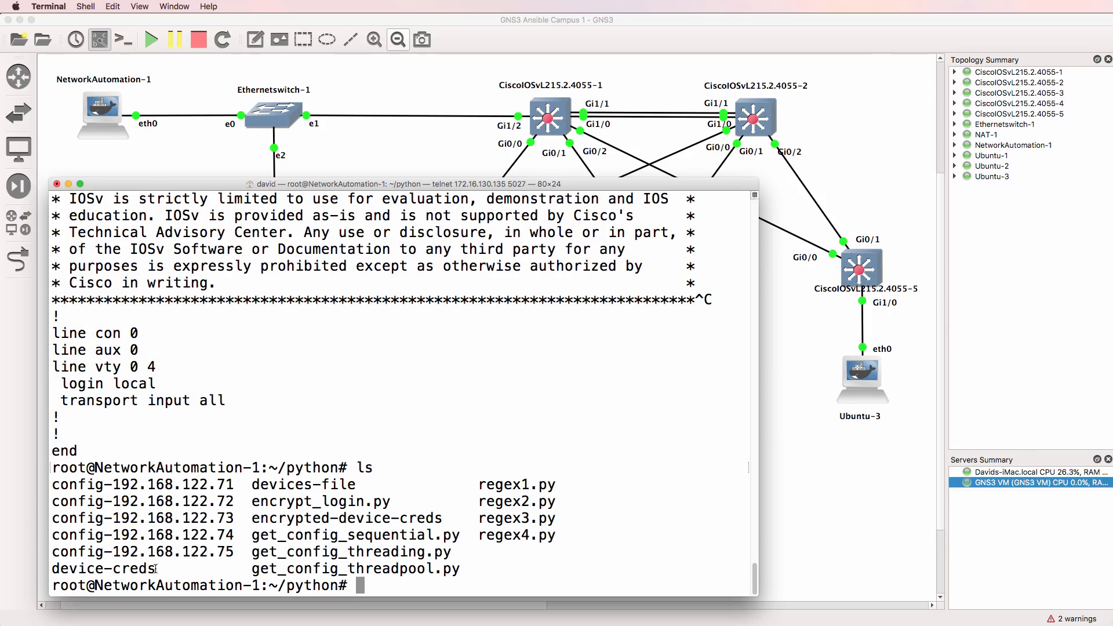
Display devices-file and highlight the cisco-ios type and get_config_threading.py name.
double_click(303, 484)
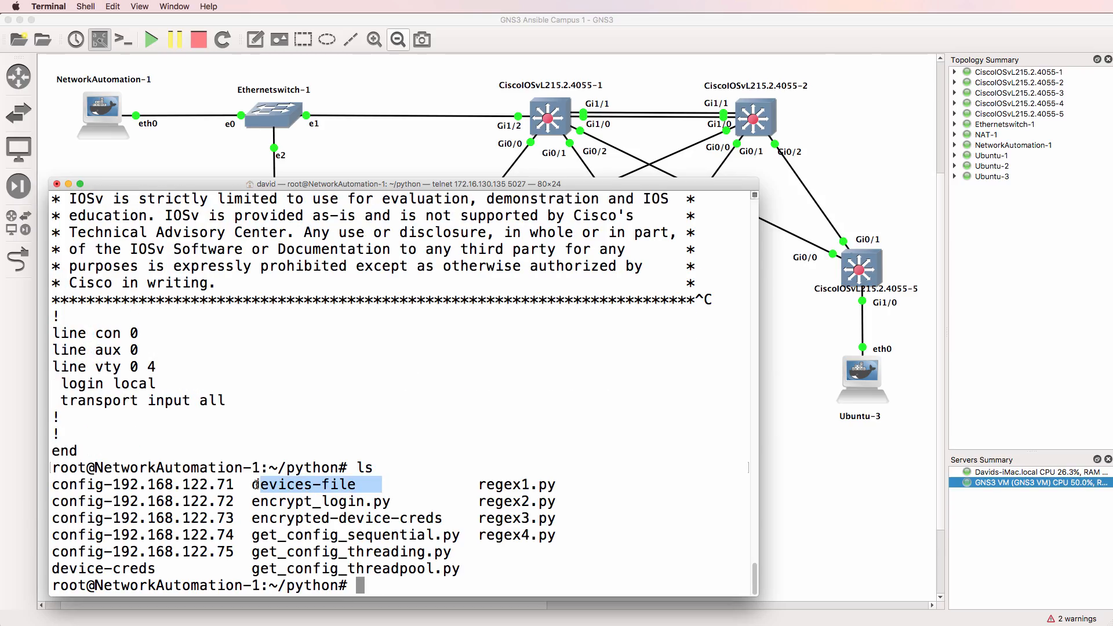
type("cat dev")
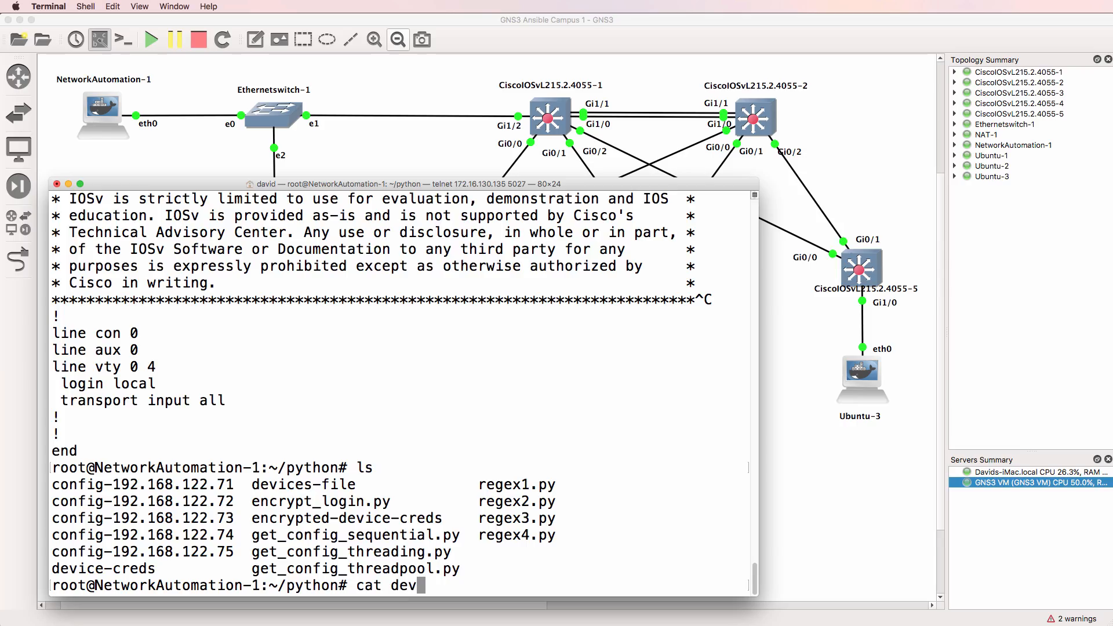
type("ices-file")
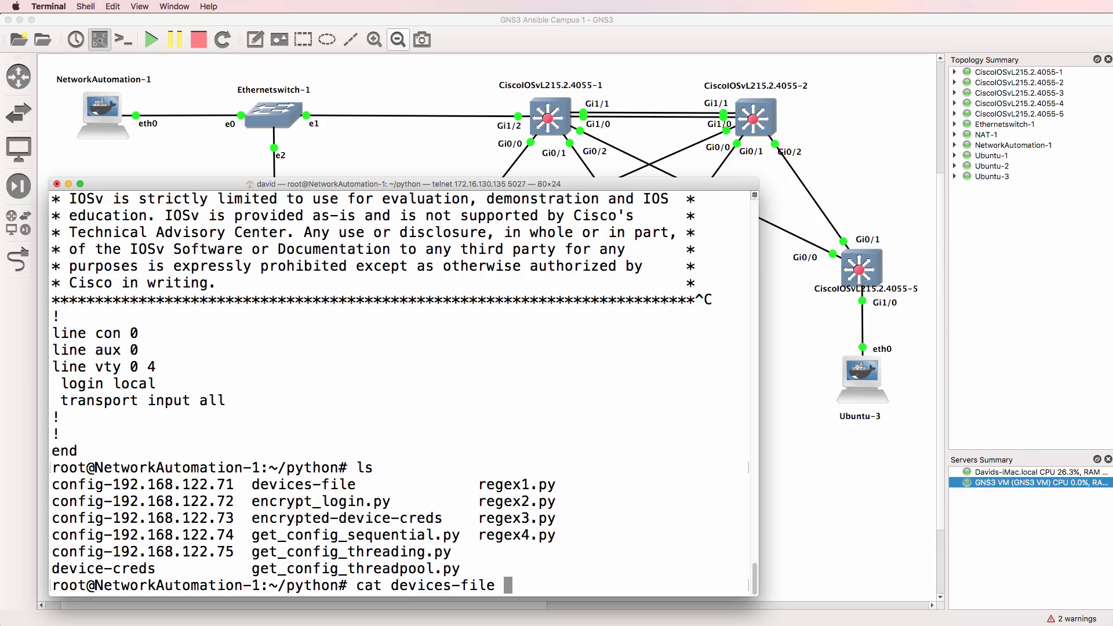
key("Return")
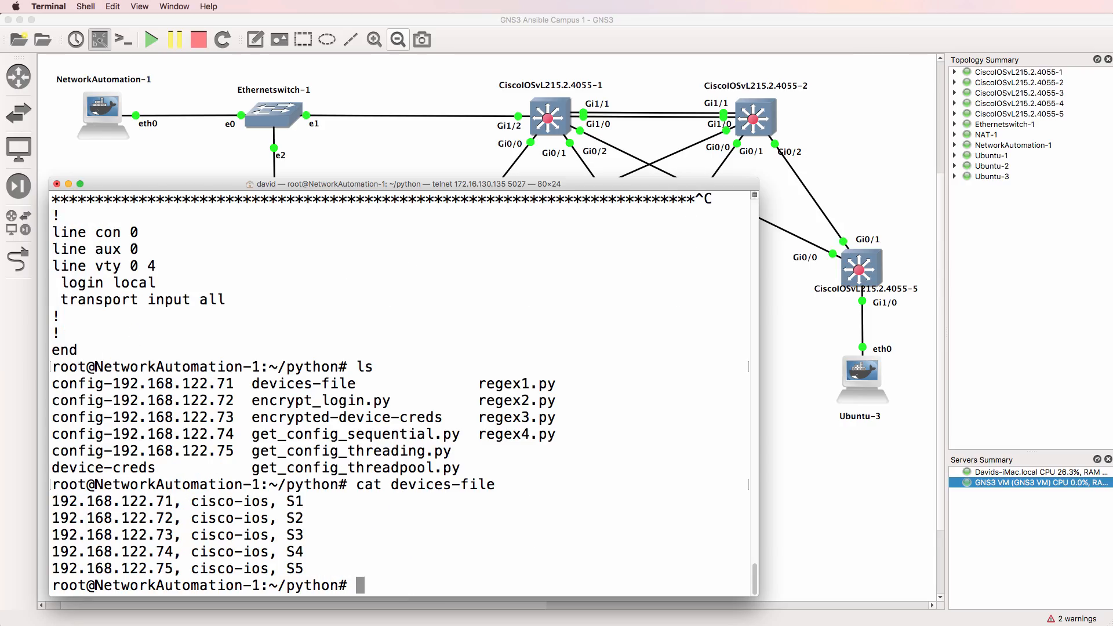
double_click(229, 500)
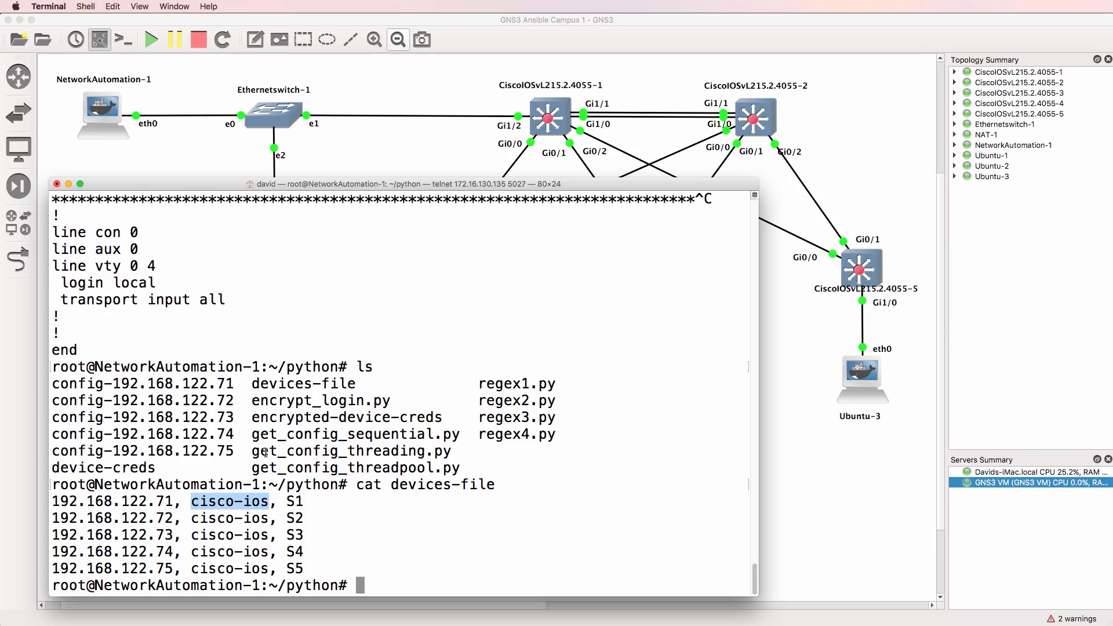
double_click(351, 451)
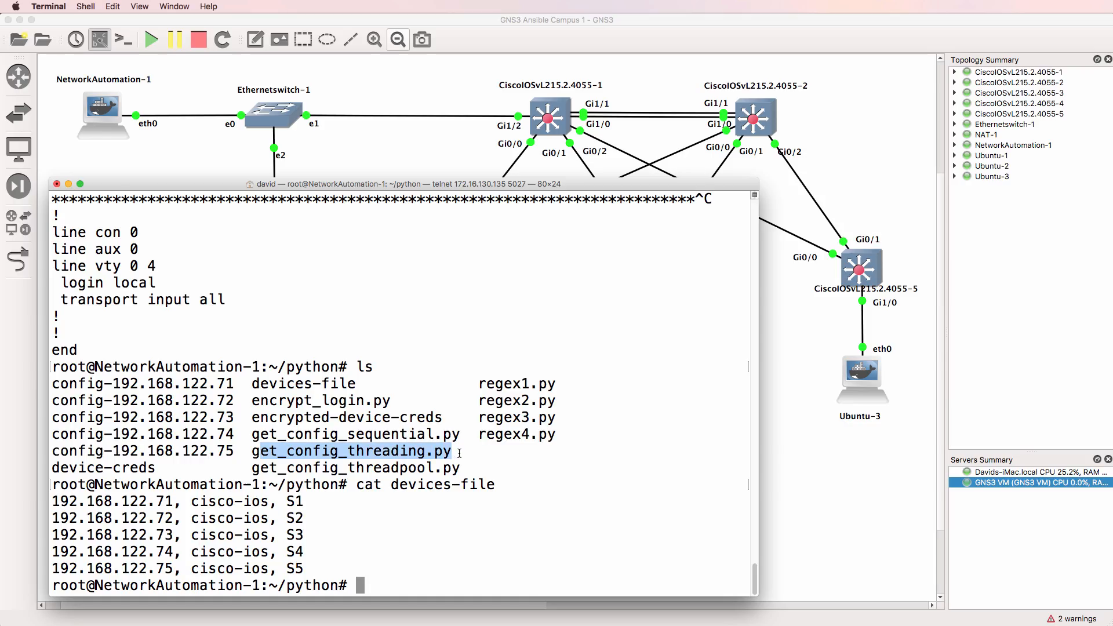
Run get_config_threadpool.py with the default 5 threads, finishing in about 10 seconds.
type("python")
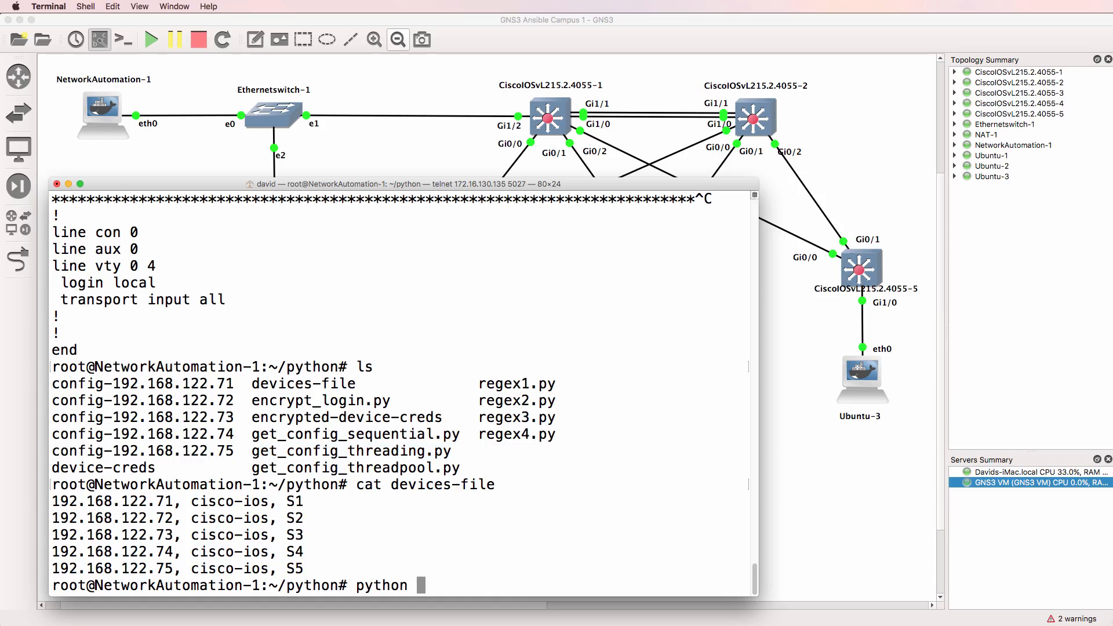
type("get")
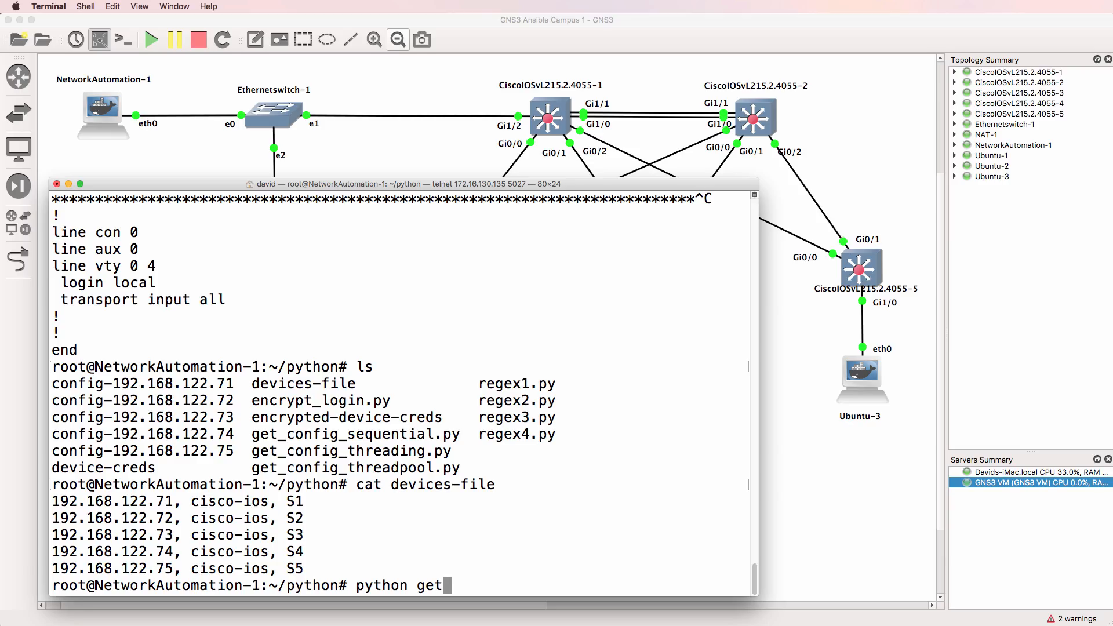
type("_config_th")
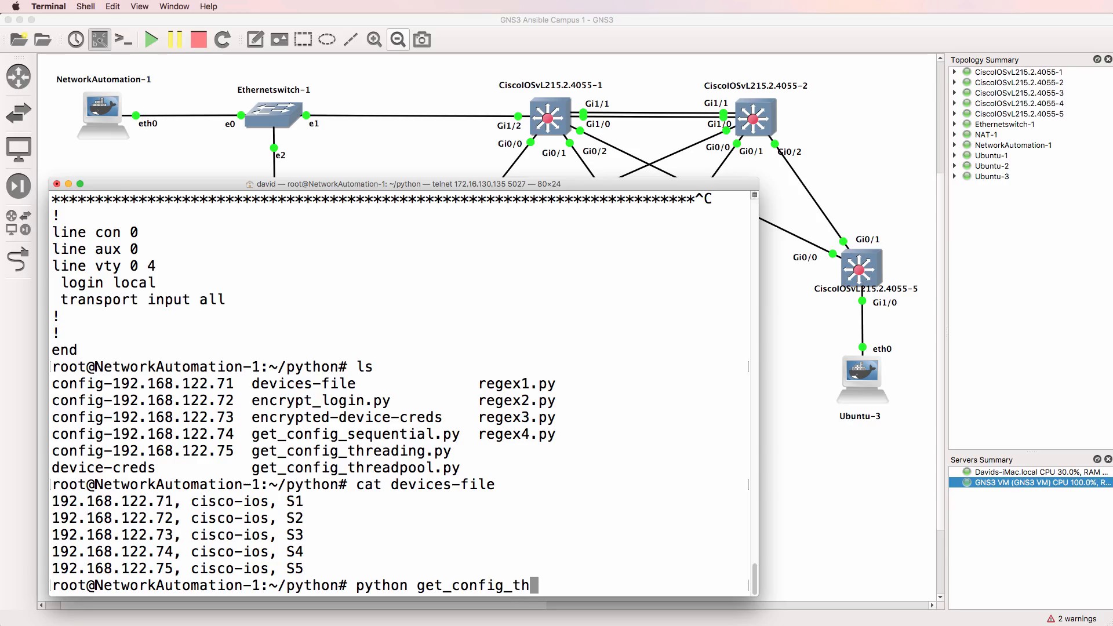
type("readpo")
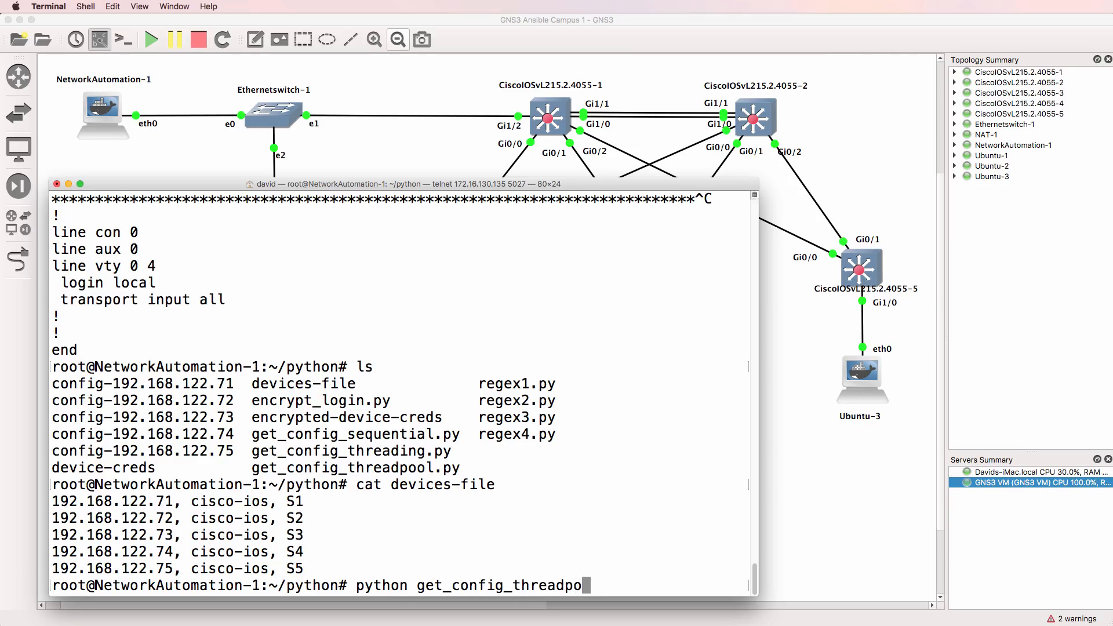
key("Return")
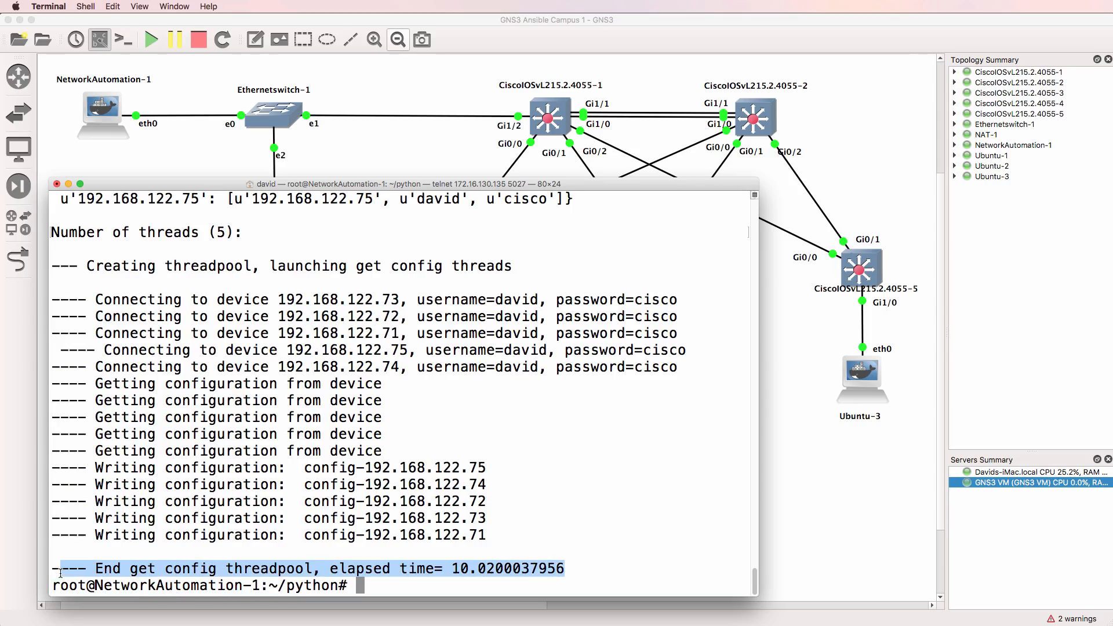
Rerun get_config_threadpool.py with 2 threads and scroll to the ~23-second elapsed time.
type("python get_config_threadpool.py")
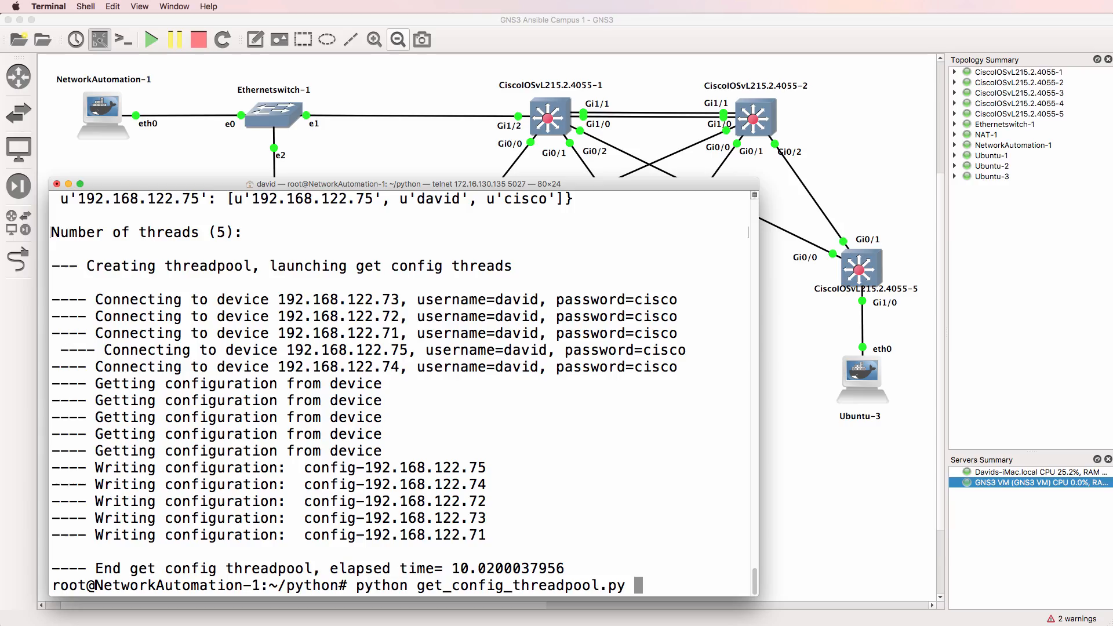
key("Return")
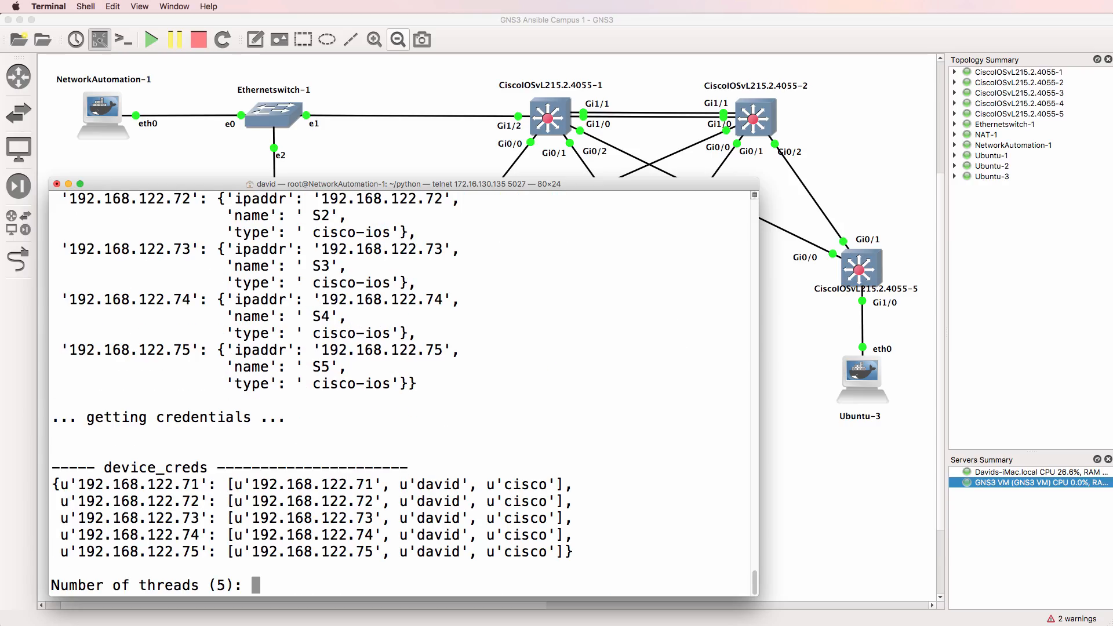
type("2")
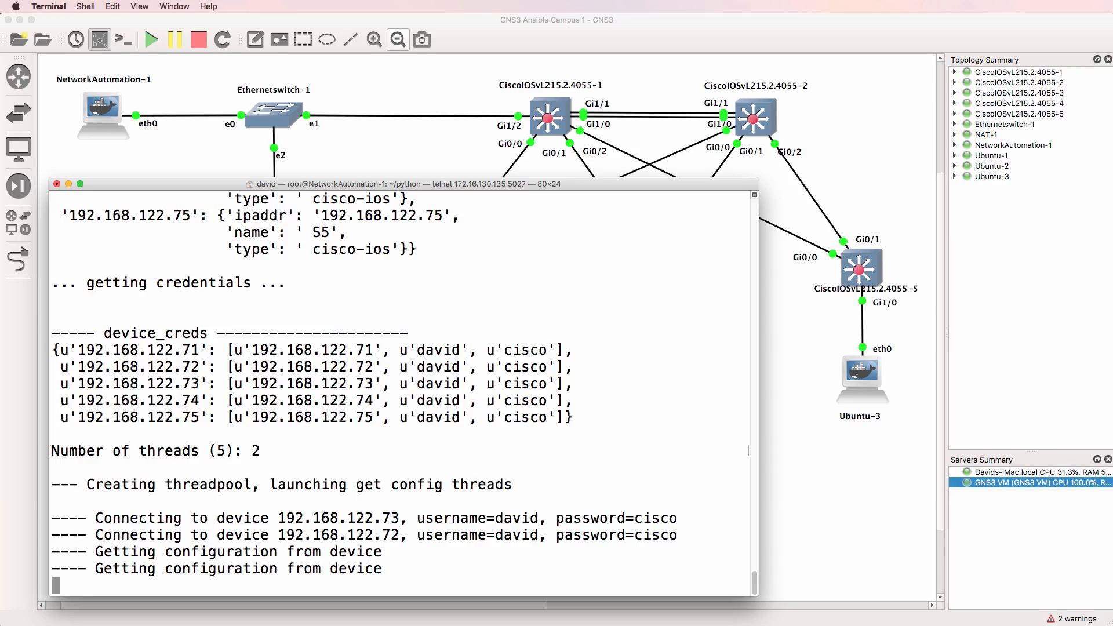
scroll("down", 3)
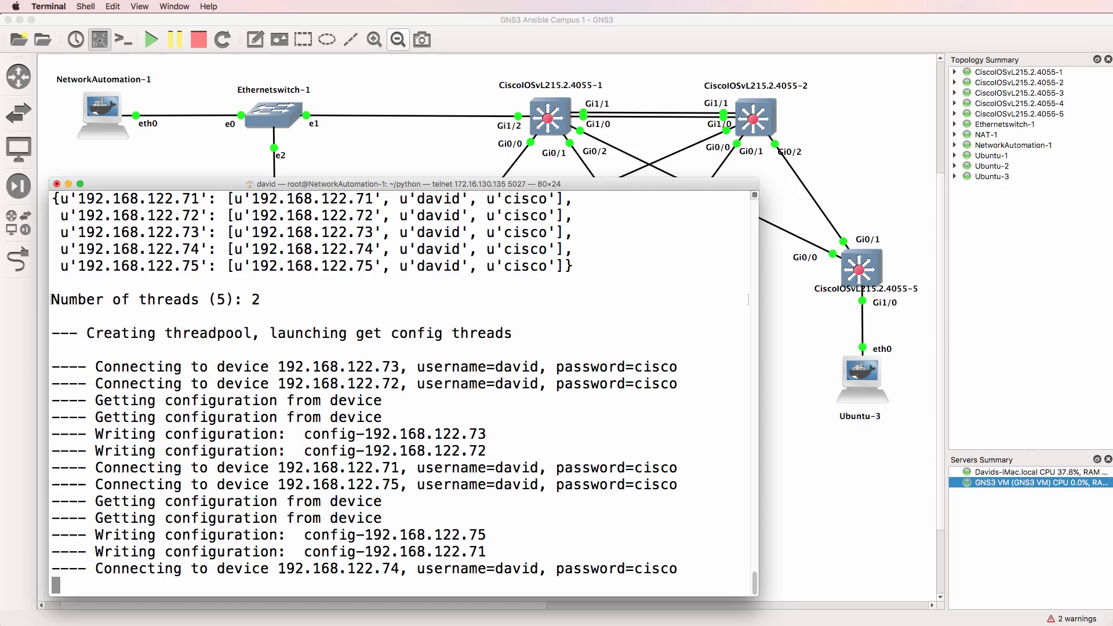
scroll("down", 3)
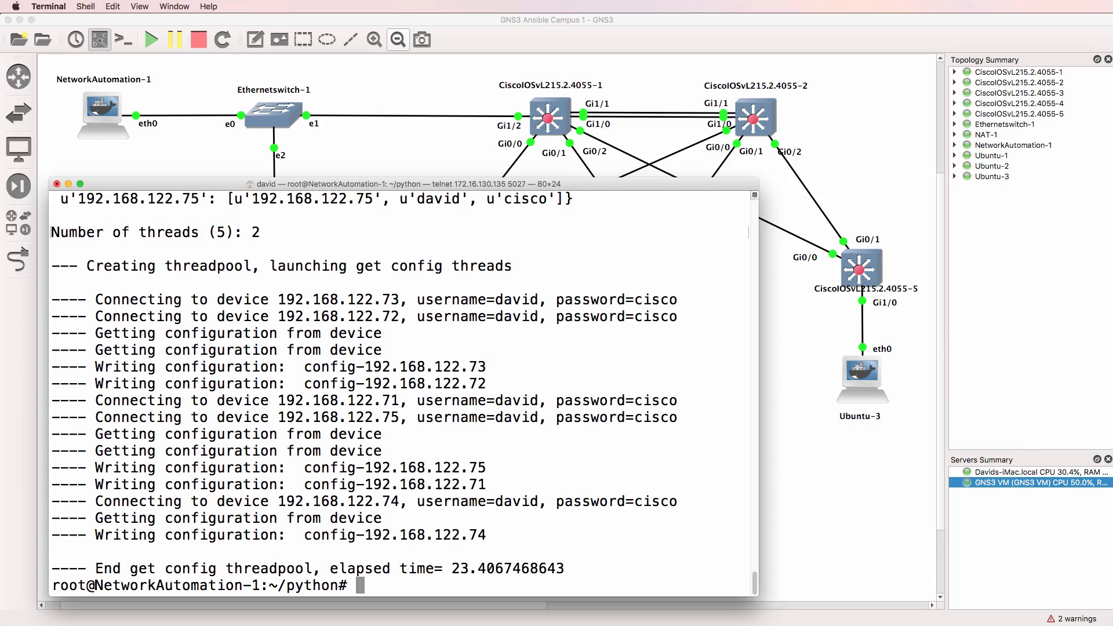
mouse_move(598, 589)
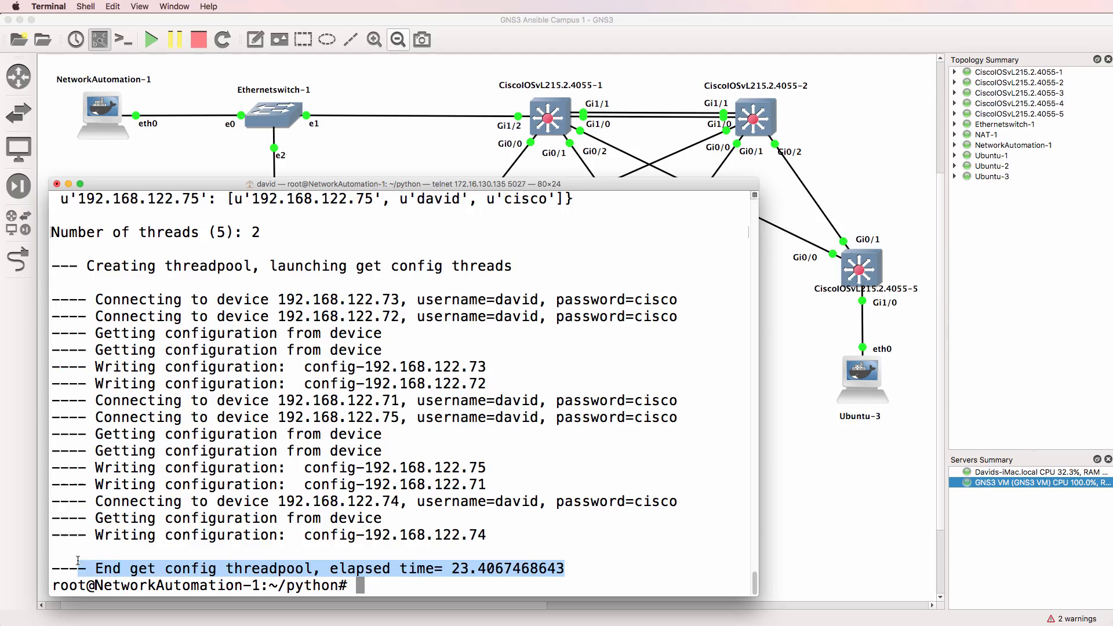
List the folder, run get_config_sequential.py, and scroll to its ~38-second result.
type("ls")
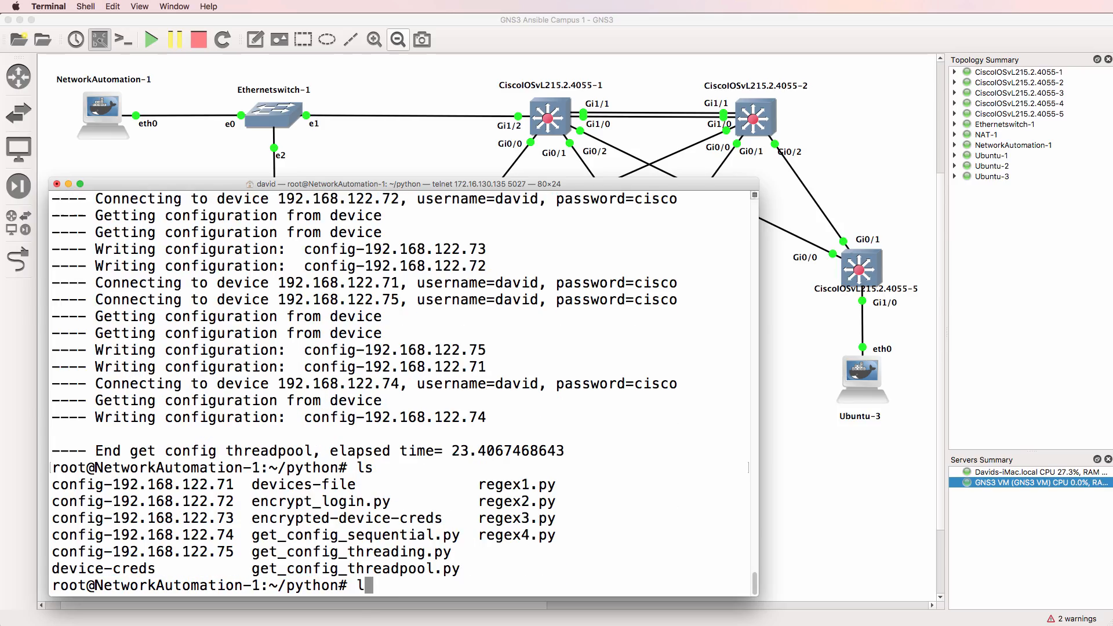
type("python get_config_")
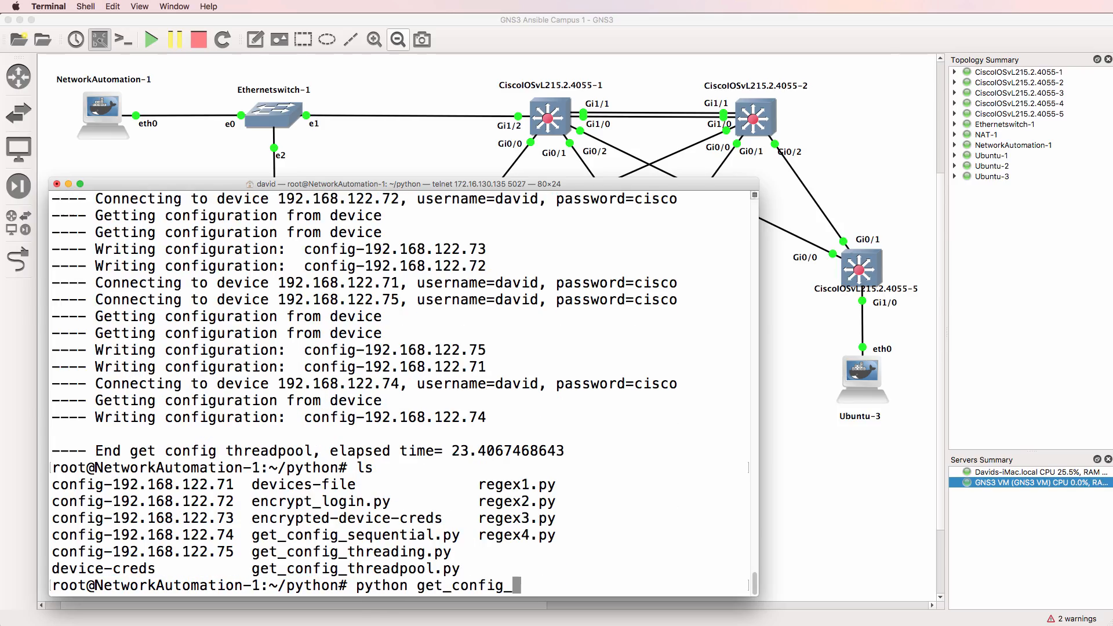
key("Return")
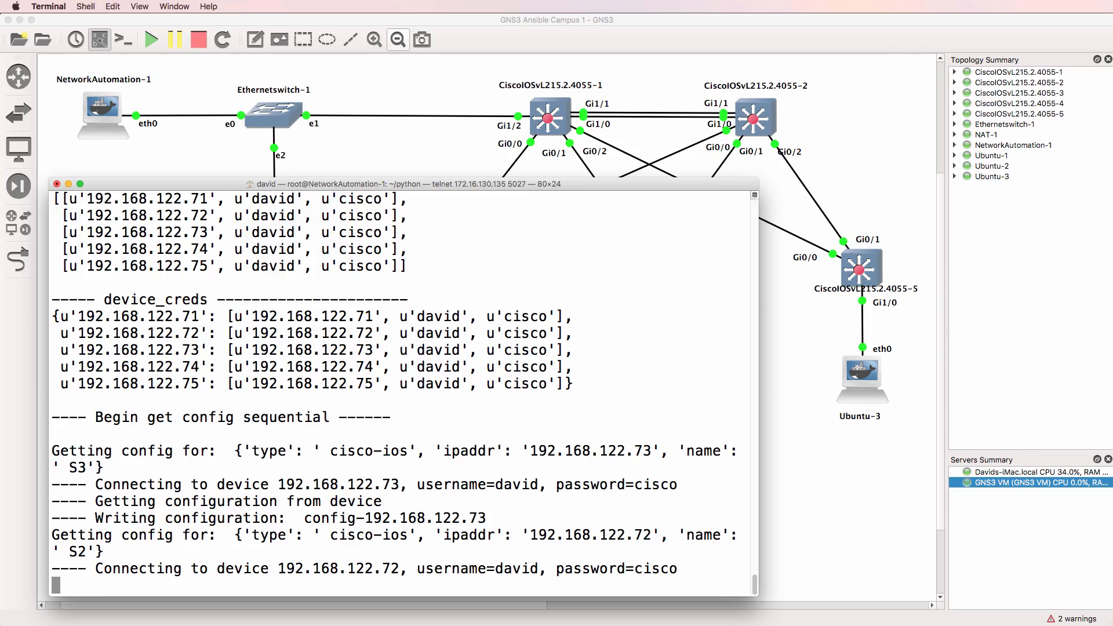
scroll("down", 3)
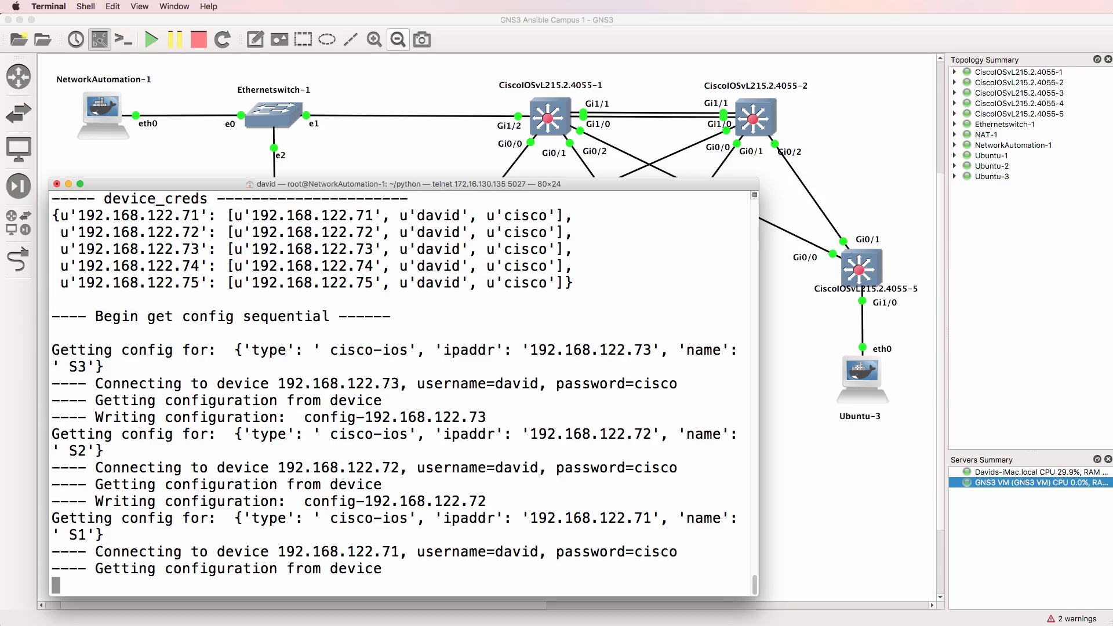
scroll("down", 3)
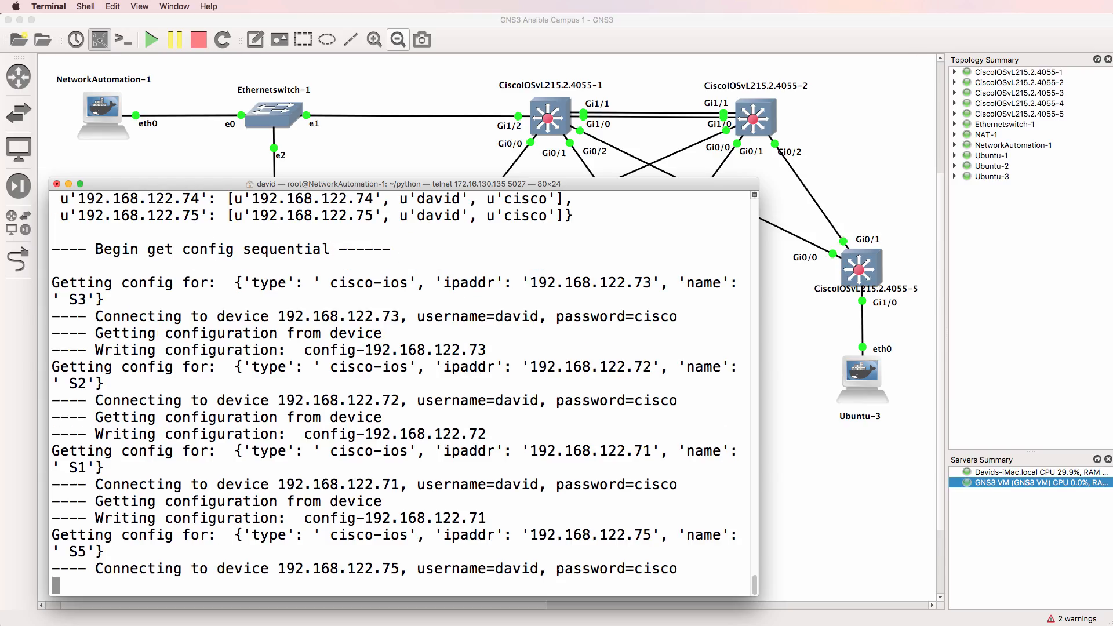
scroll("down", 3)
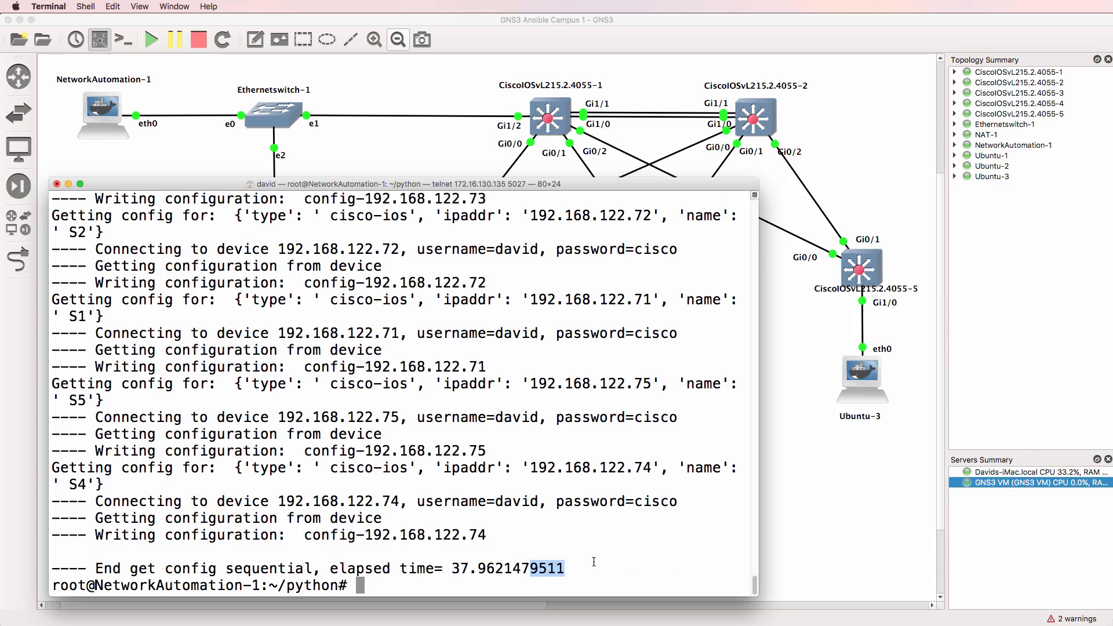
List the folder and launch get_config_threadpool.py, accepting the default 5 threads.
type("ls")
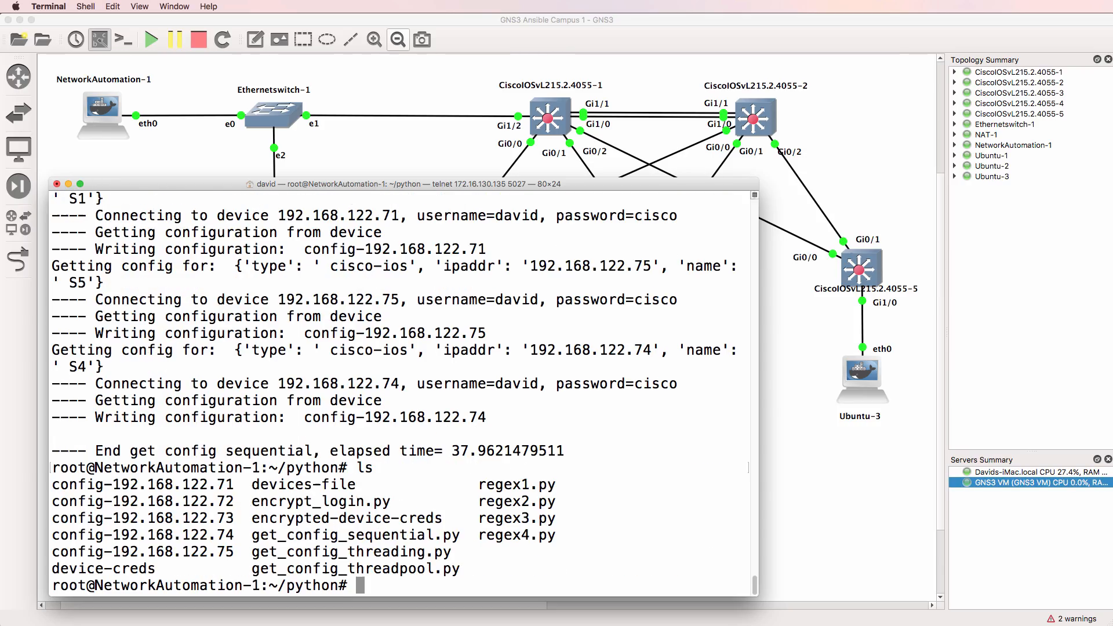
type("python get_config_threadpool.py")
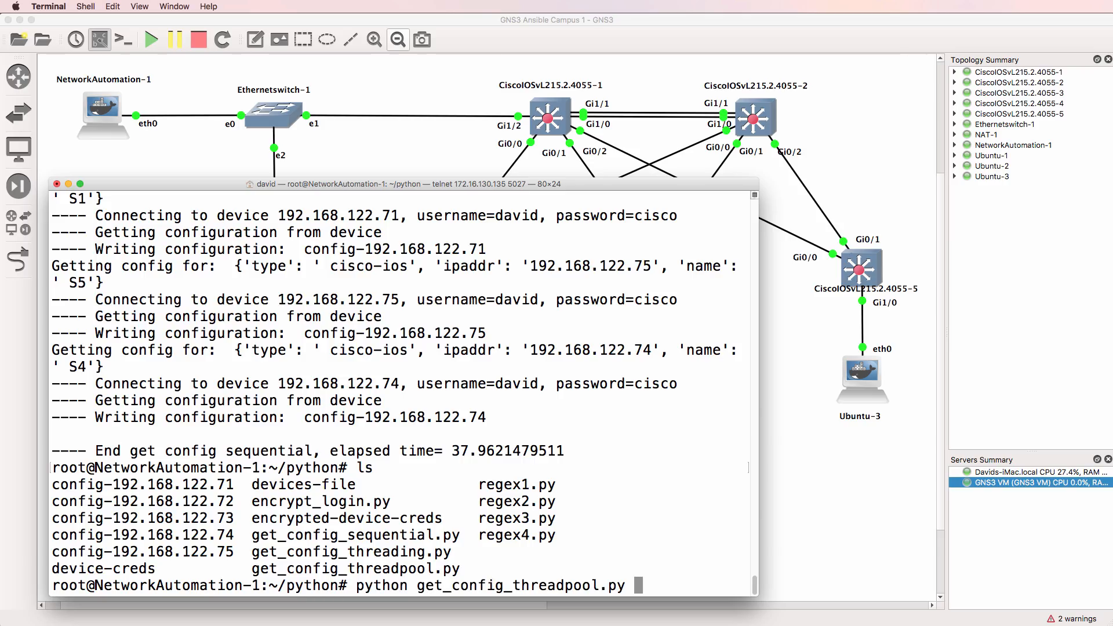
key("Return")
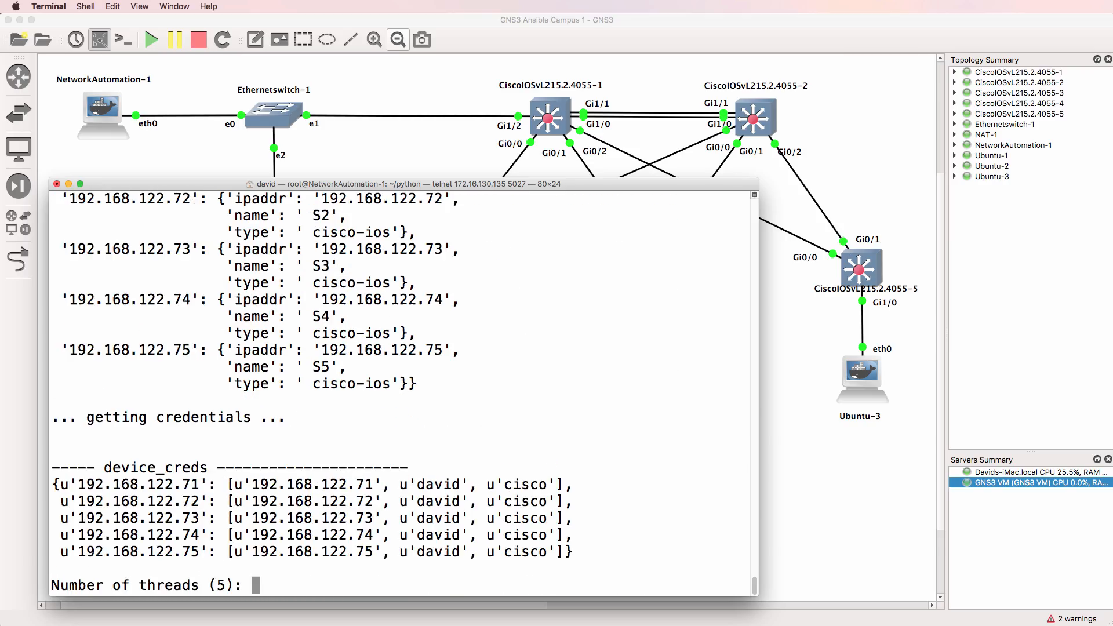
key("return")
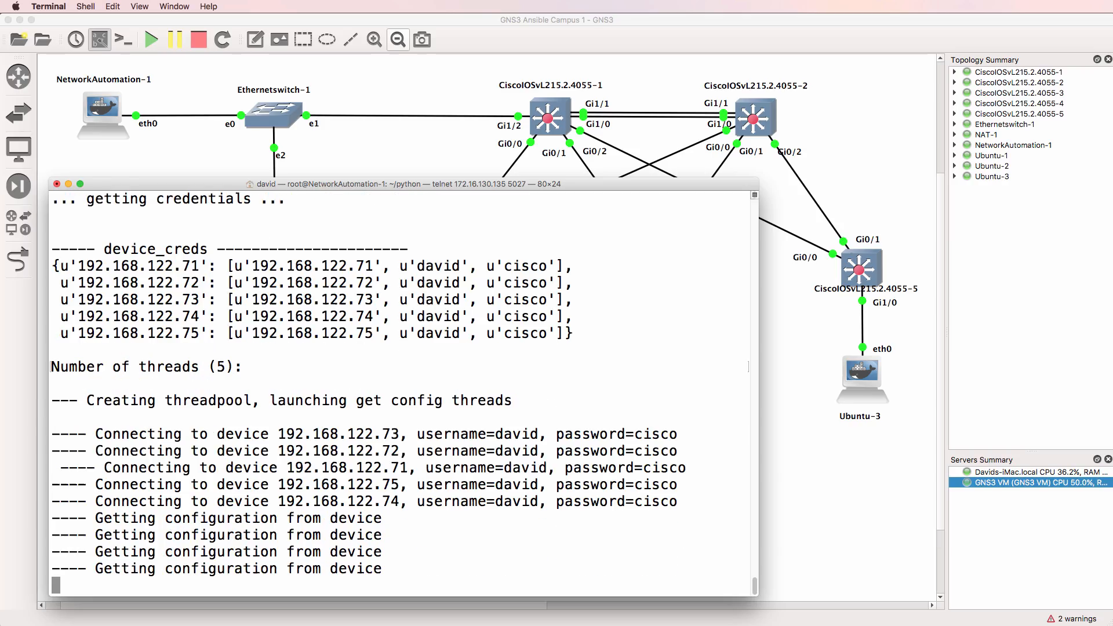